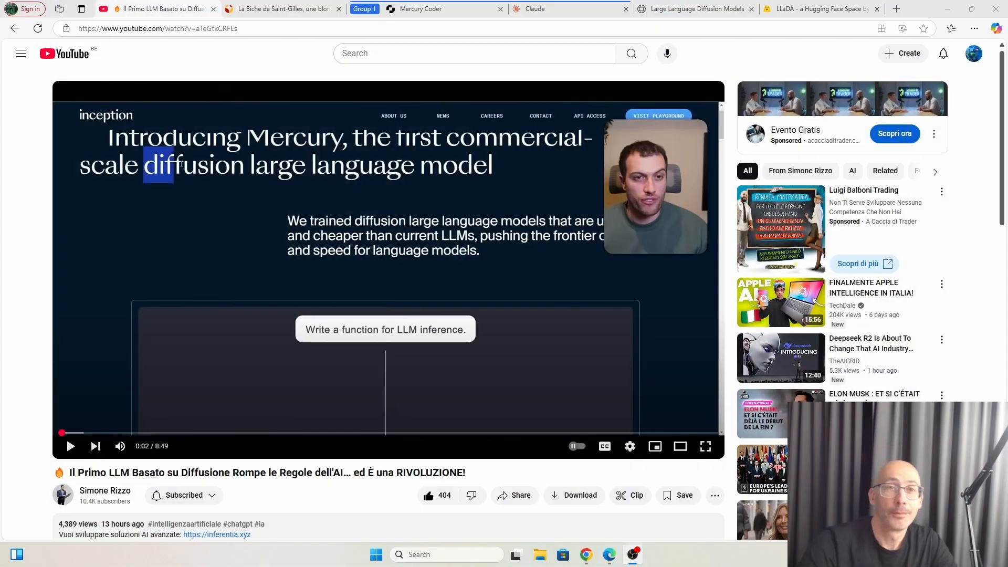
mouse_move(360, 363)
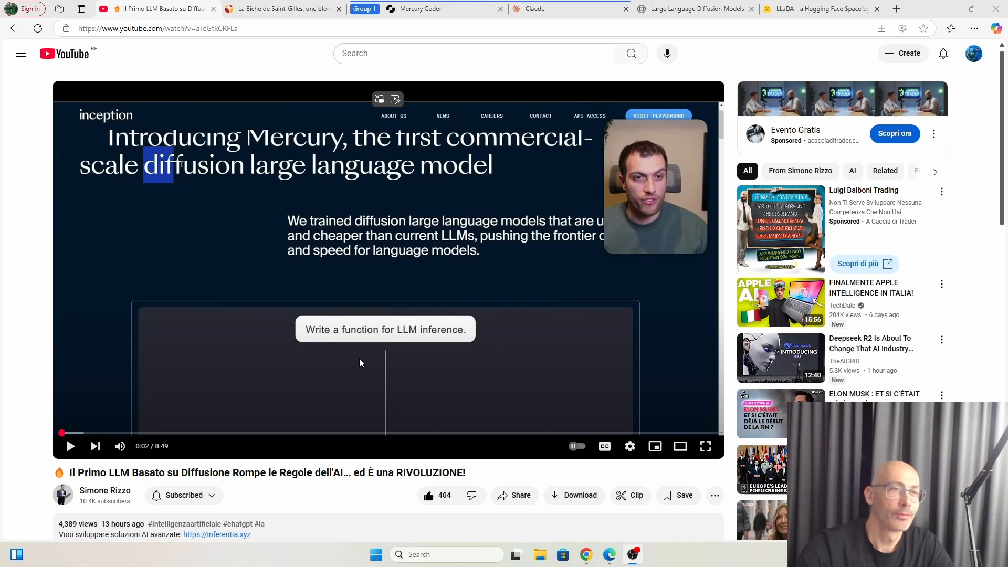
mouse_move(320, 267)
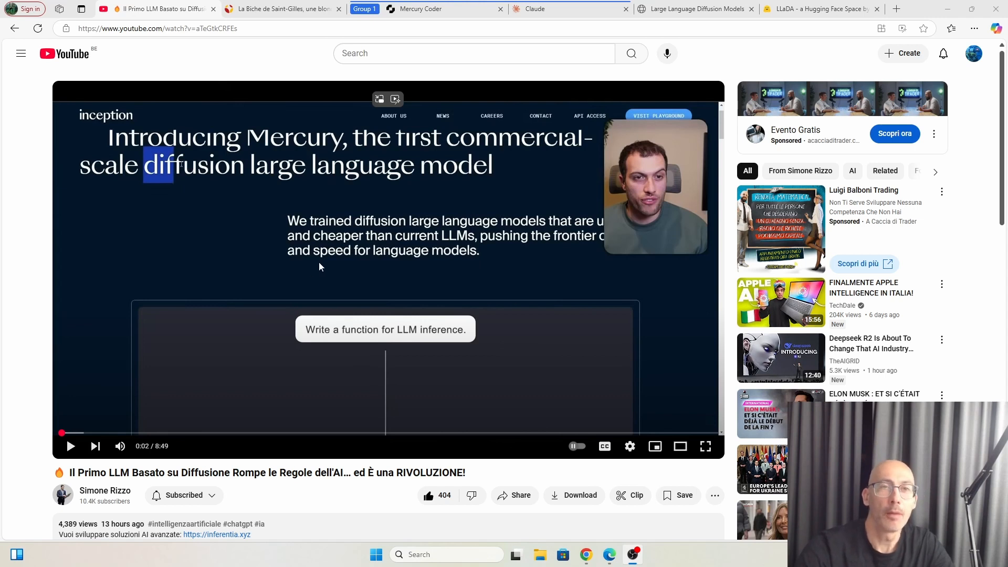
mouse_move(120, 173)
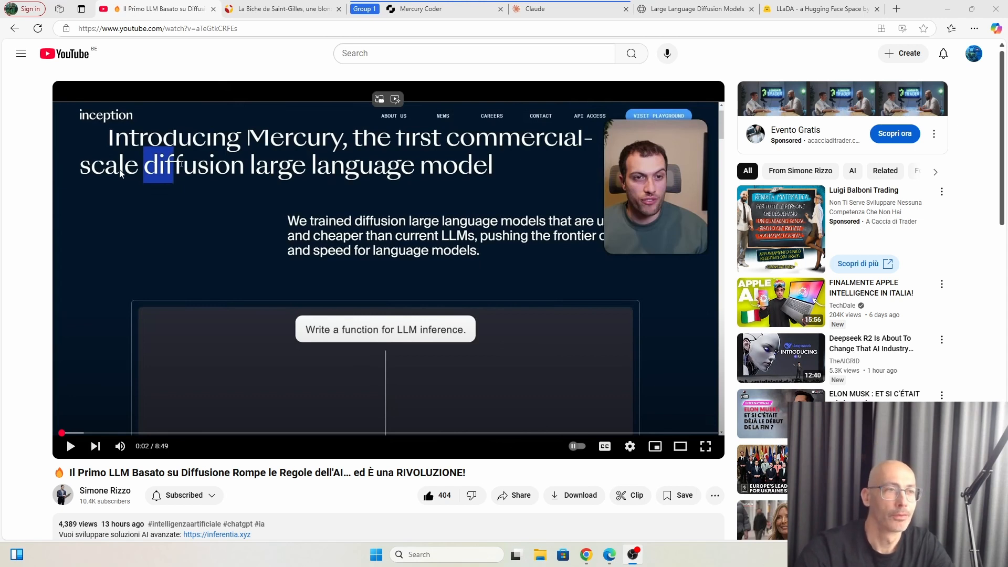
mouse_move(315, 186)
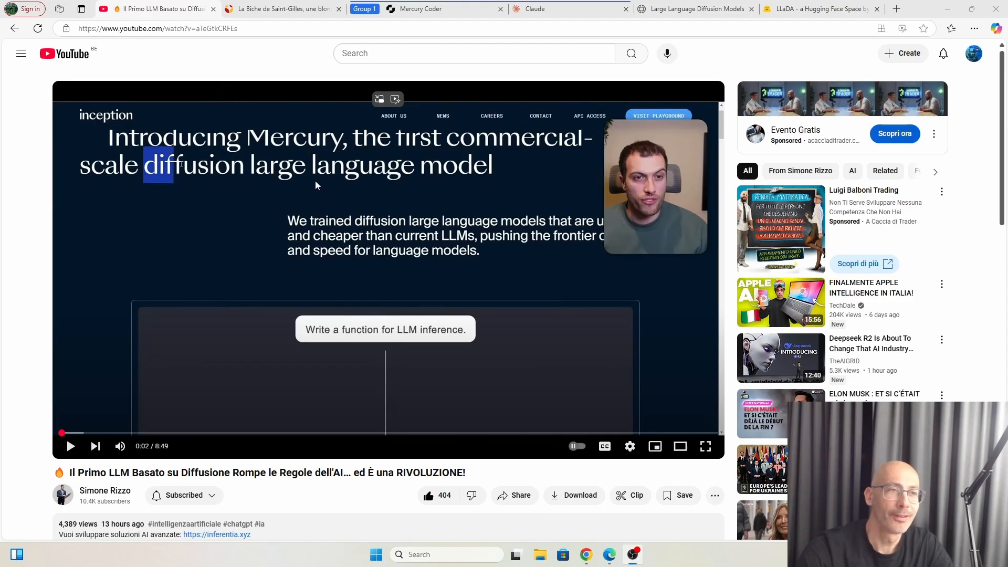
mouse_move(453, 186)
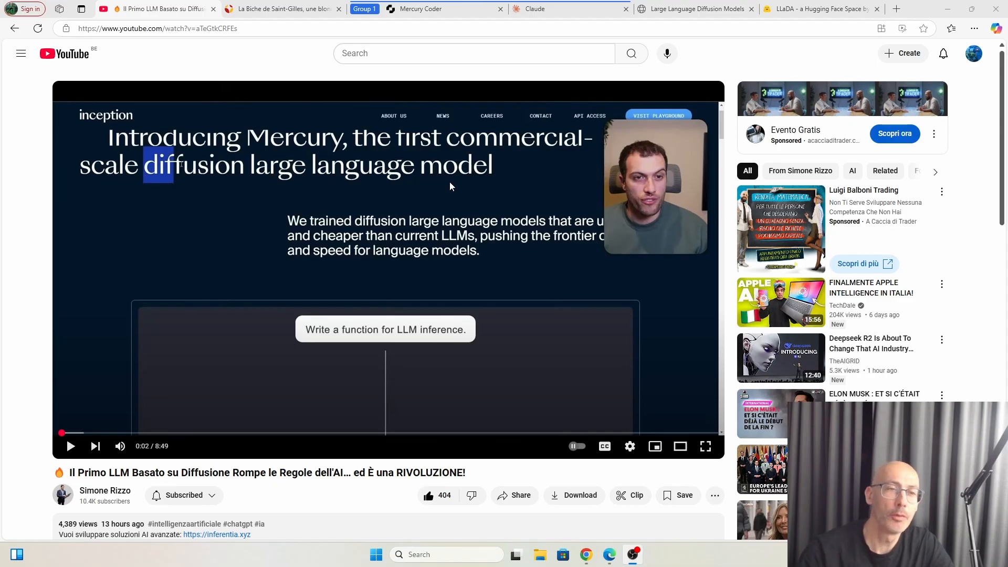
mouse_move(52, 508)
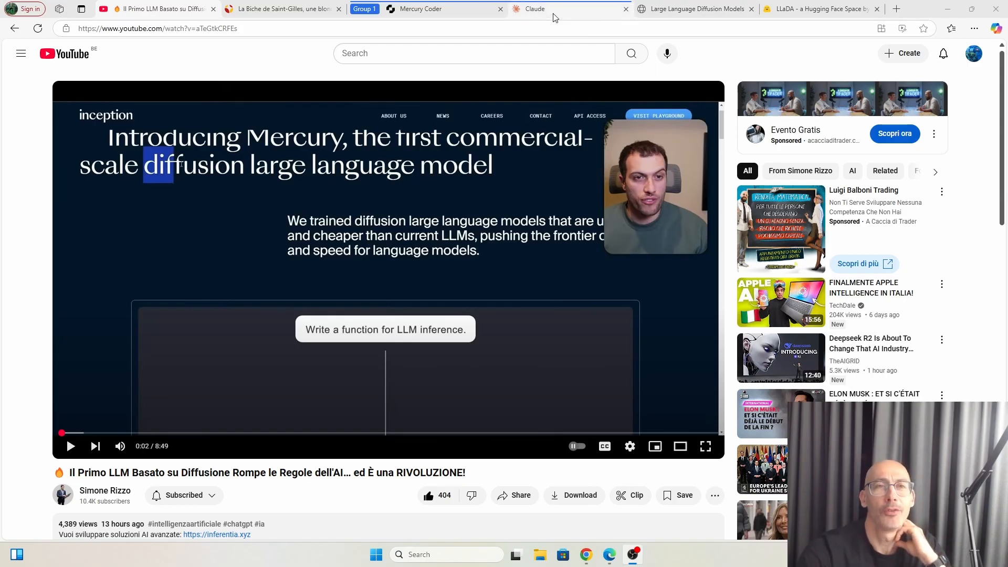
- Glance at the Claude tab, then bring Mercury Coder's new-chat page to the front
left_click(533, 8)
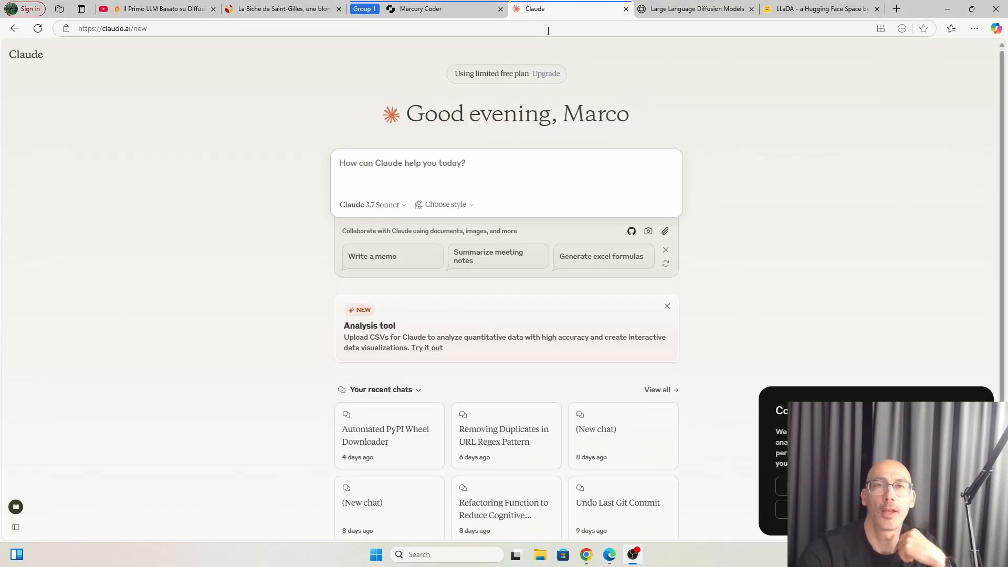
mouse_move(437, 9)
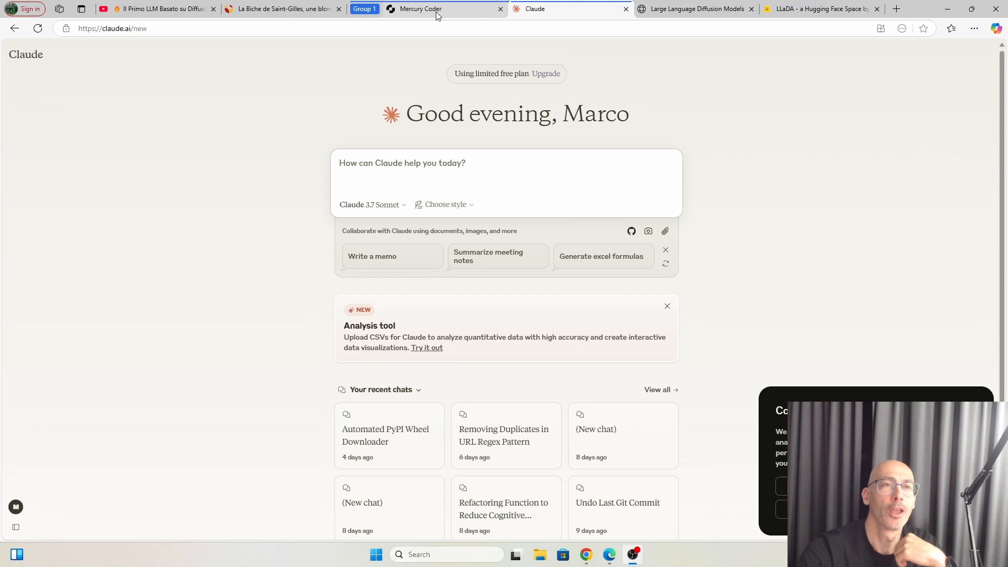
left_click(418, 8)
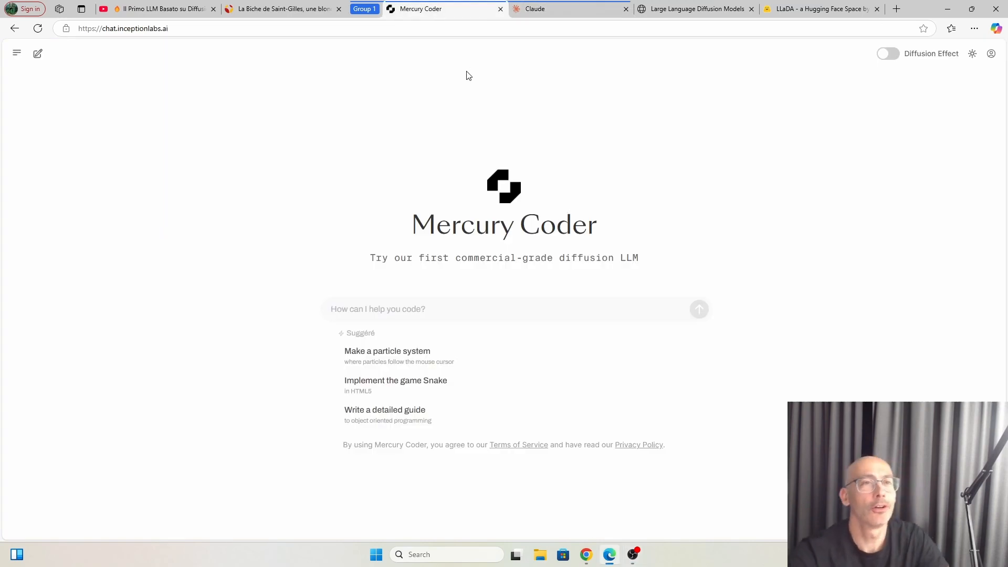
mouse_move(473, 76)
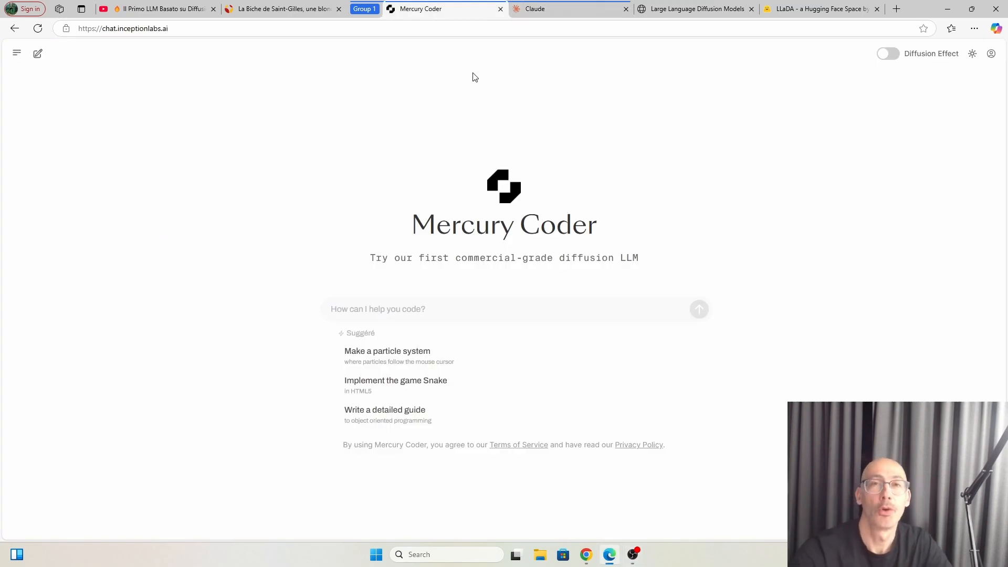
mouse_move(344, 180)
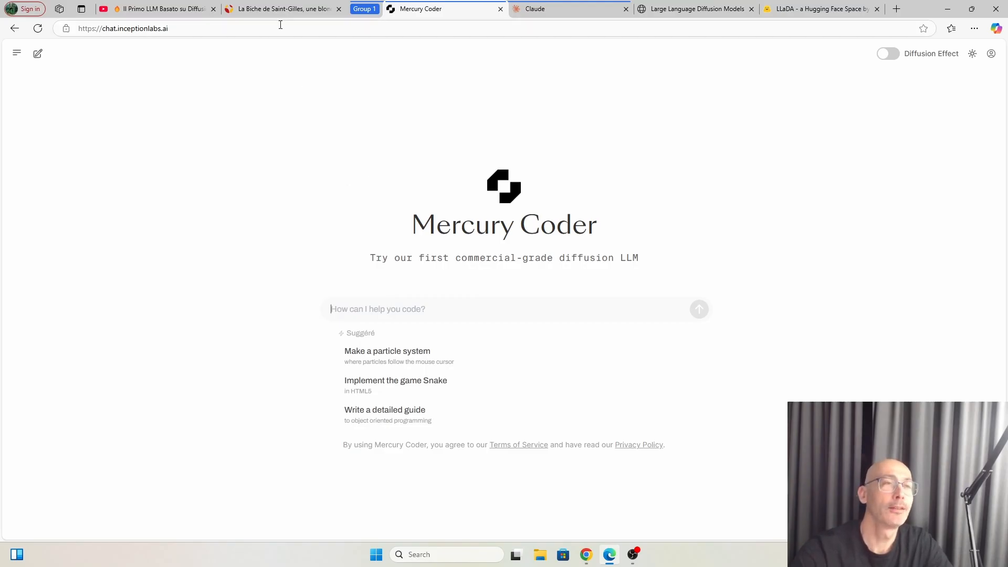
left_click(283, 8)
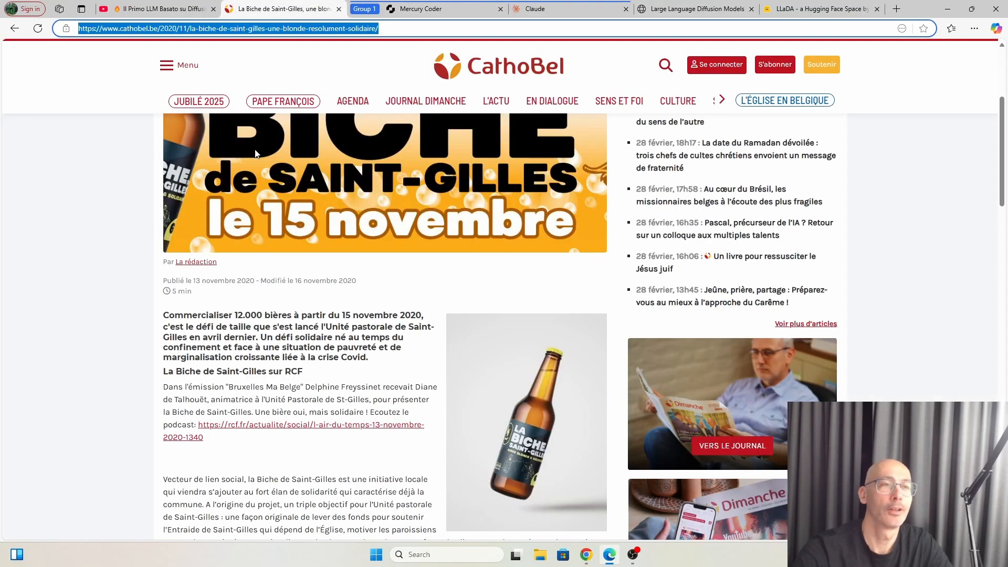
mouse_move(352, 173)
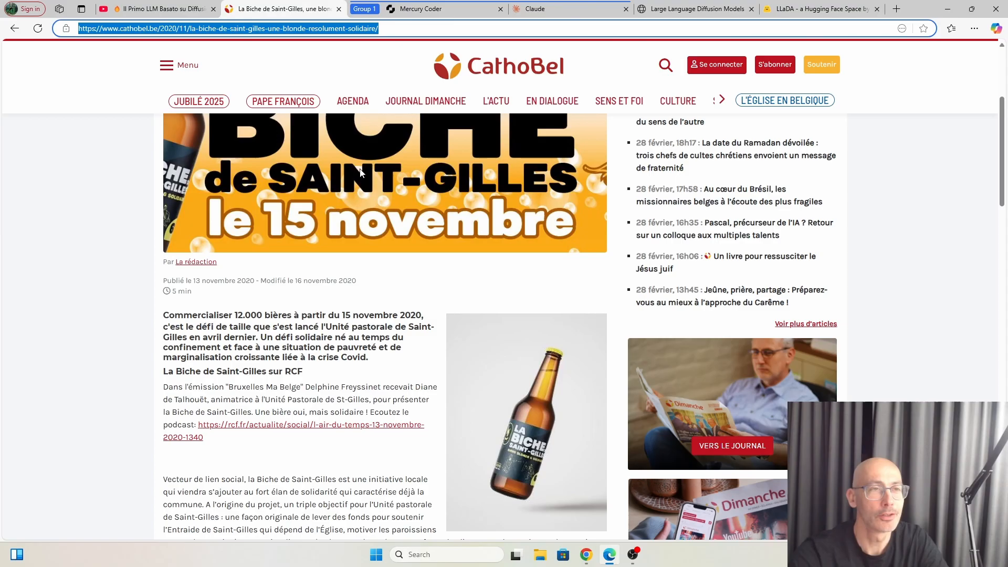
mouse_move(386, 173)
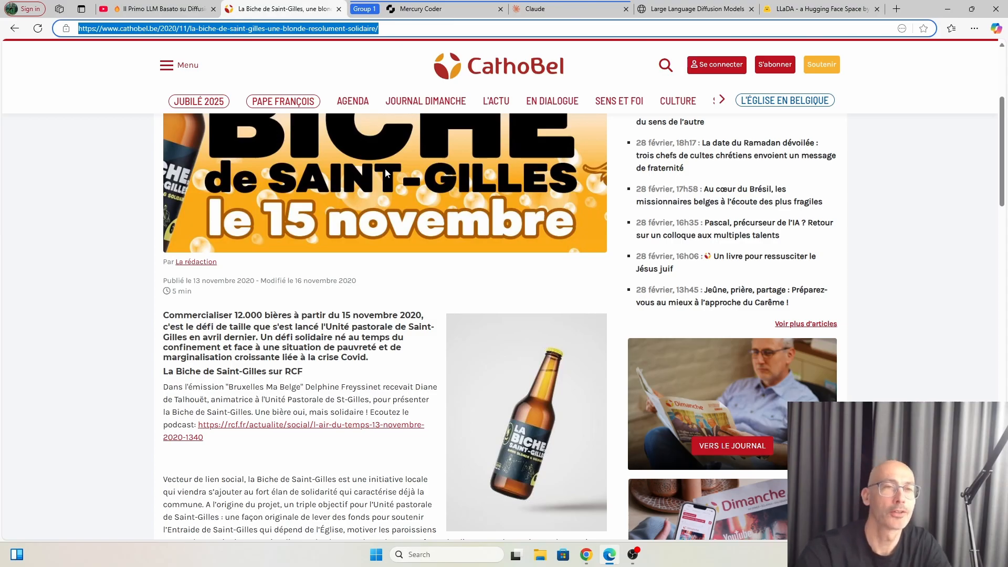
mouse_move(393, 142)
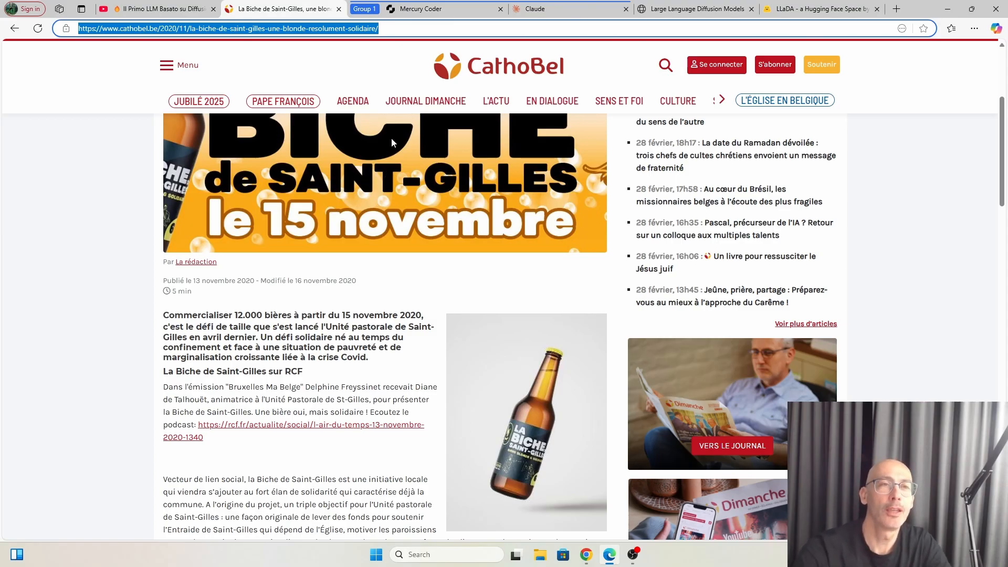
left_click(444, 8)
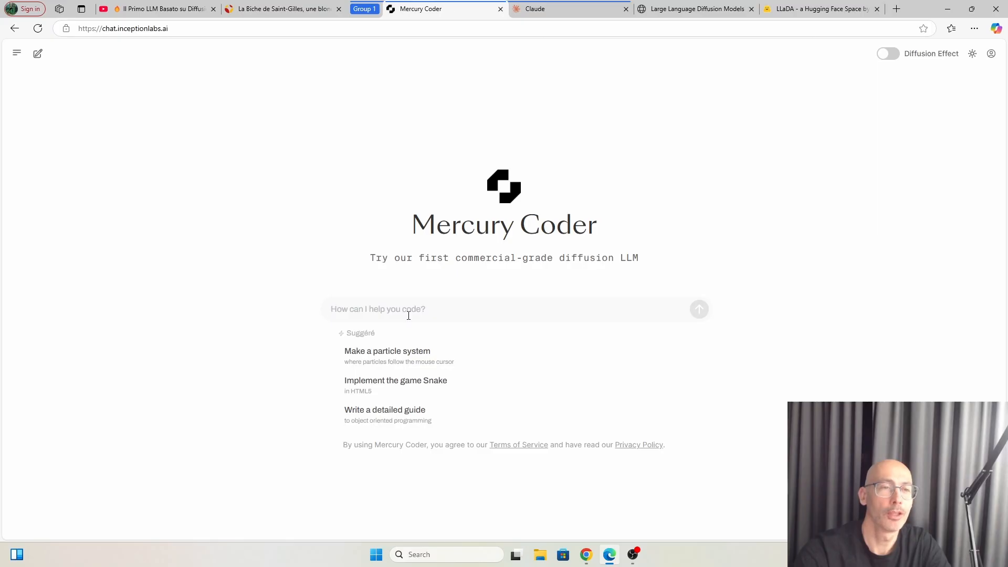
mouse_move(398, 271)
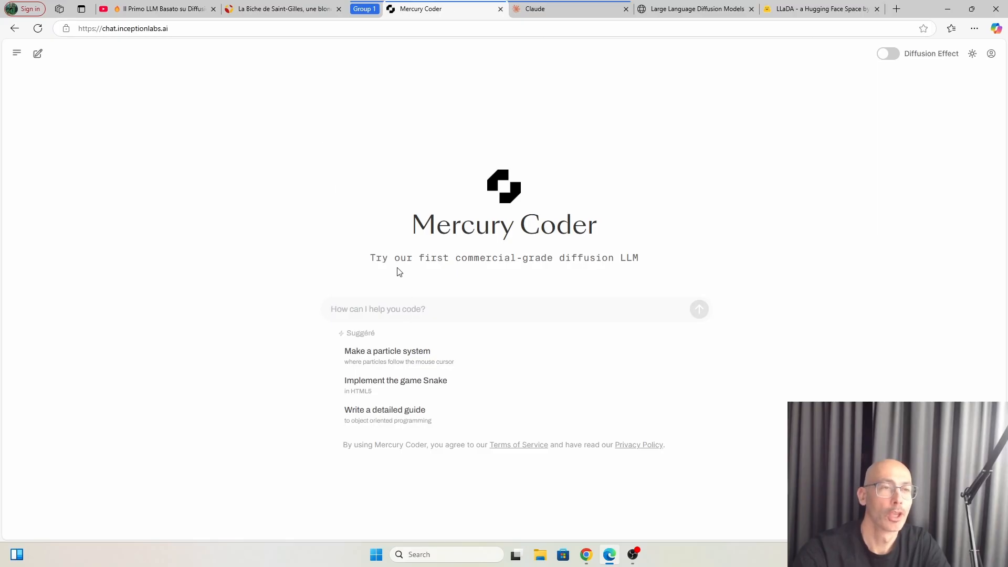
- Start the prompt 'based on the website information' and grab the Biche de Saint-Gilles article address
type("bas")
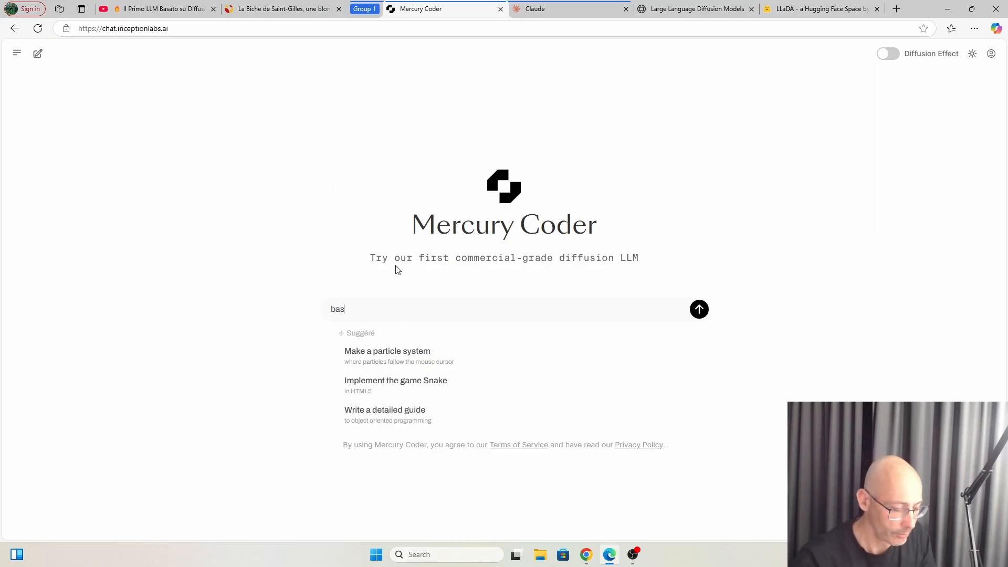
type("ed on")
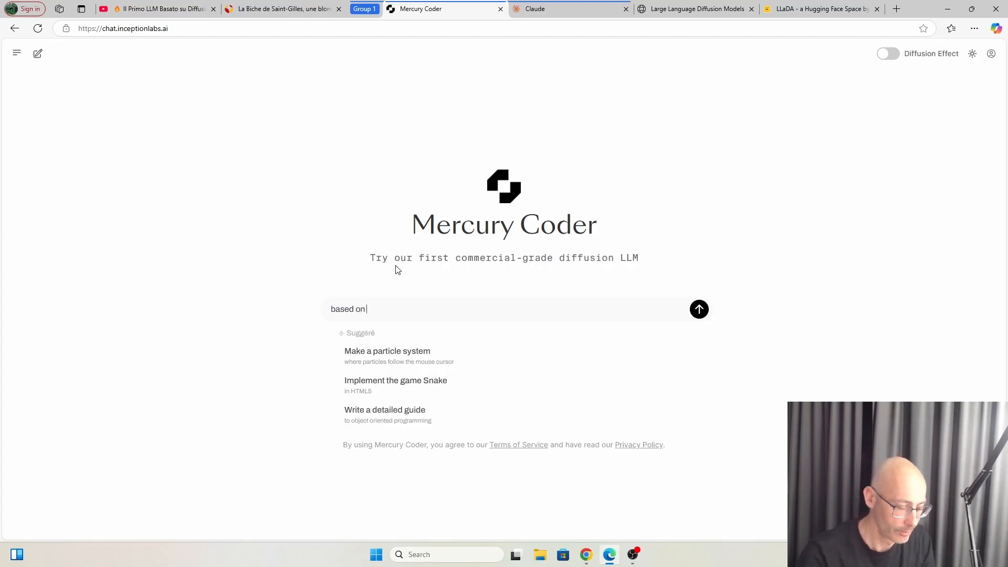
type("the websi")
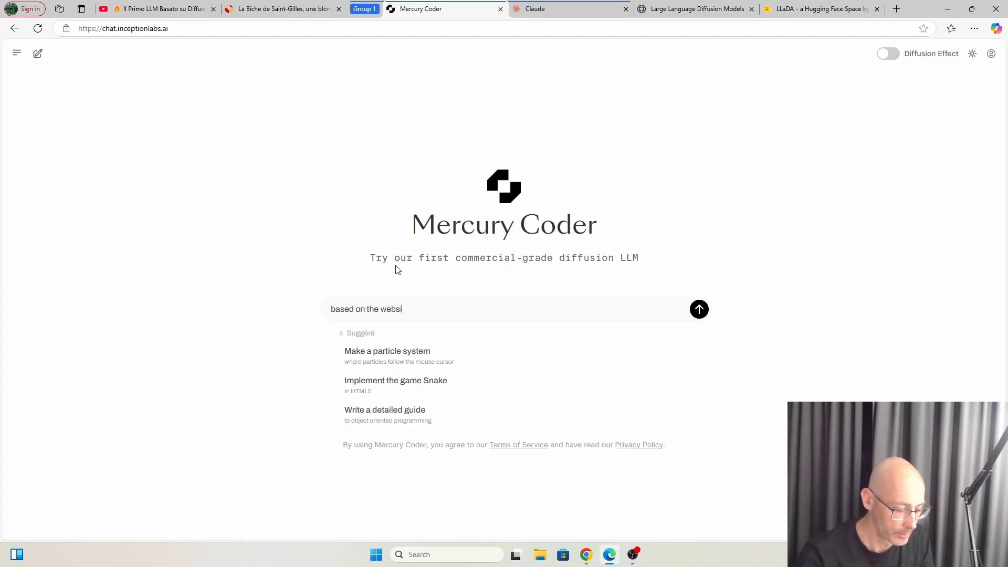
type("te")
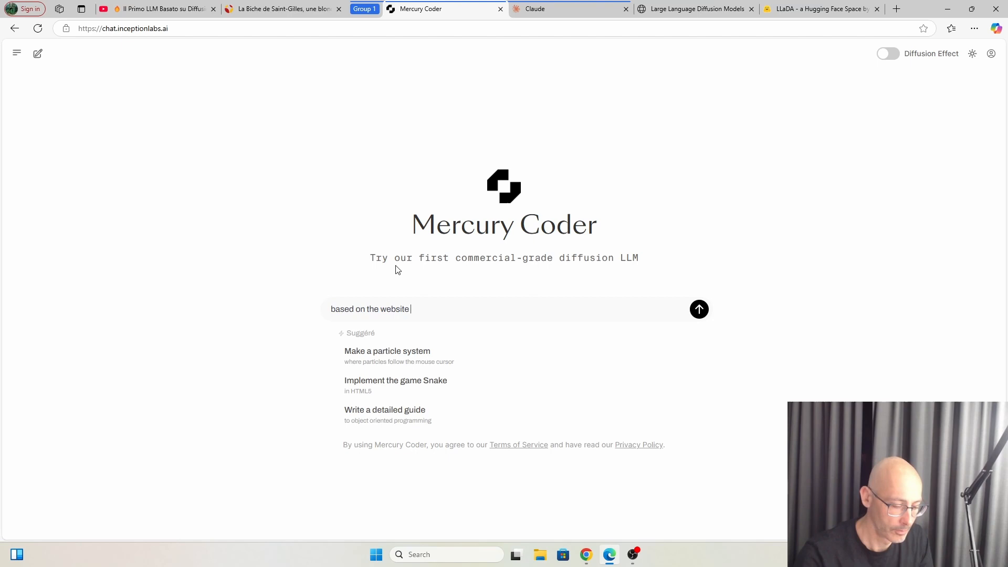
type("informat")
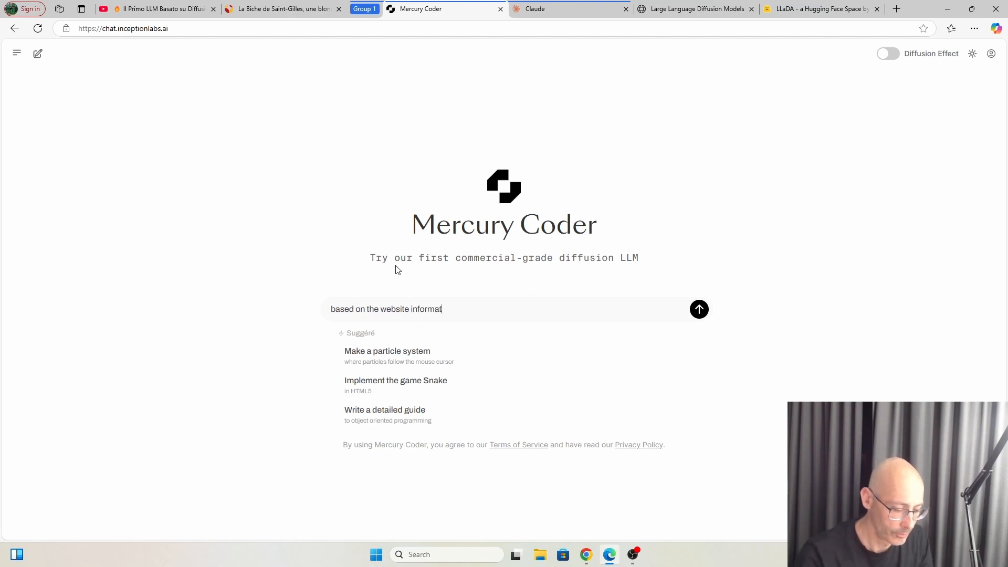
type("ion")
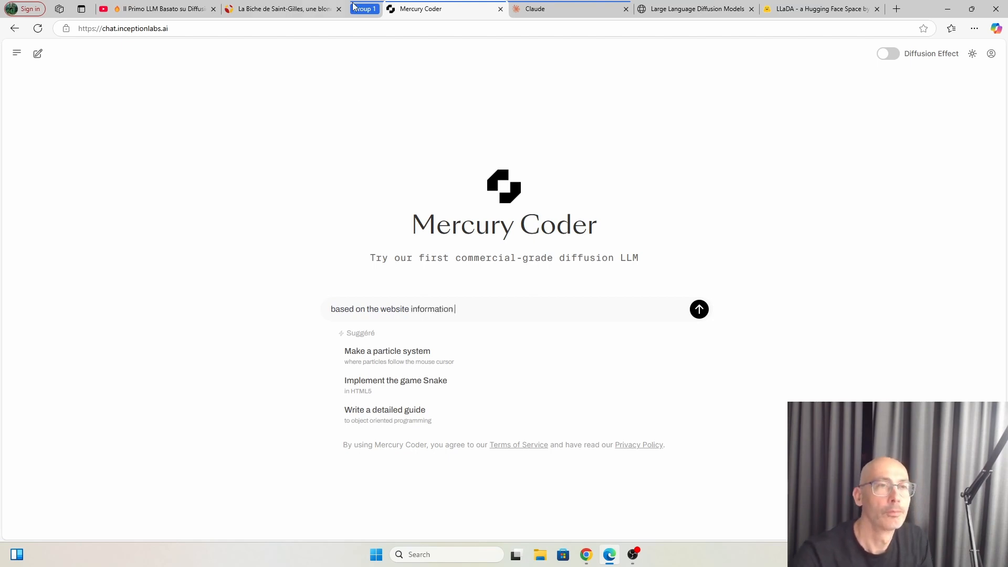
left_click(283, 8)
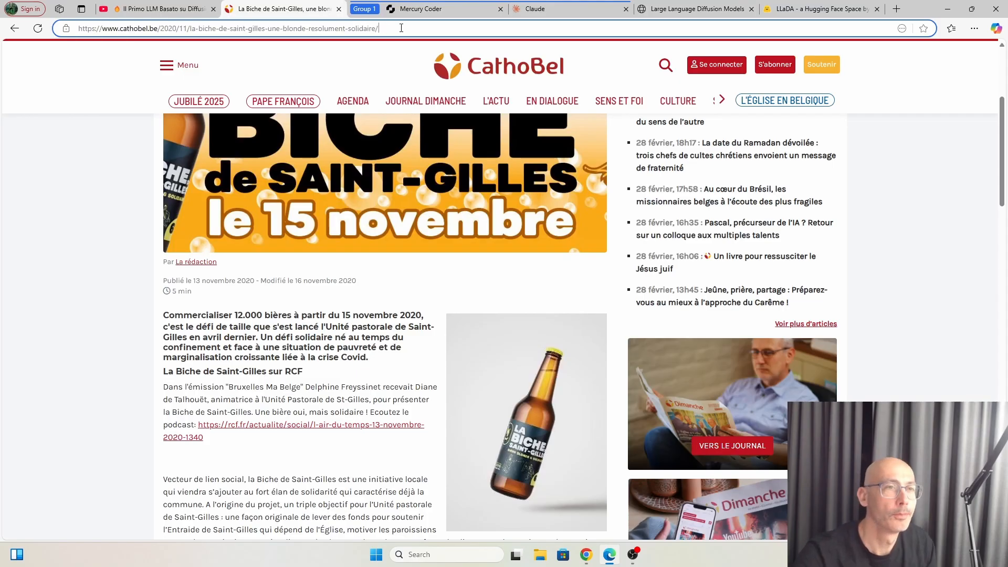
left_click(226, 28)
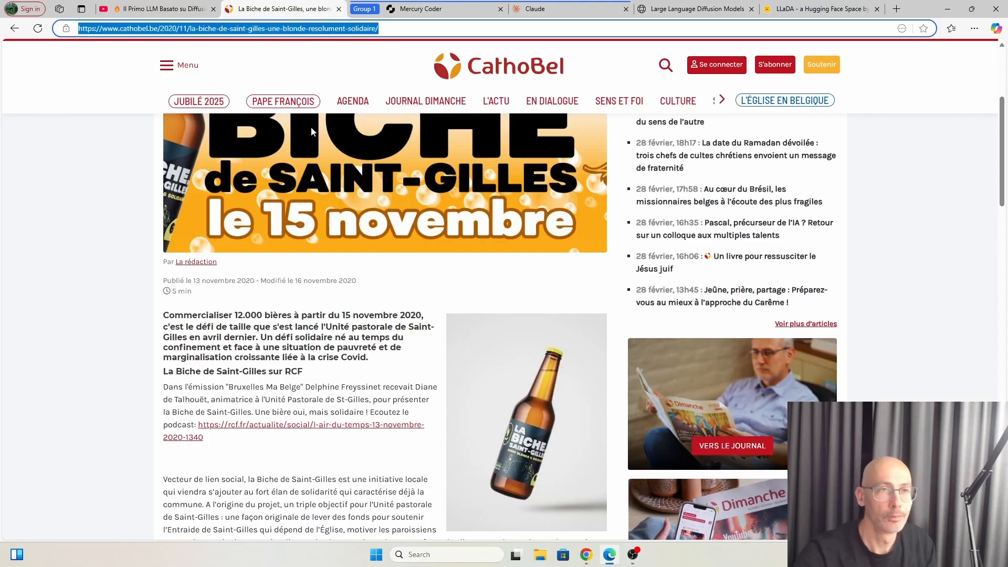
left_click(444, 8)
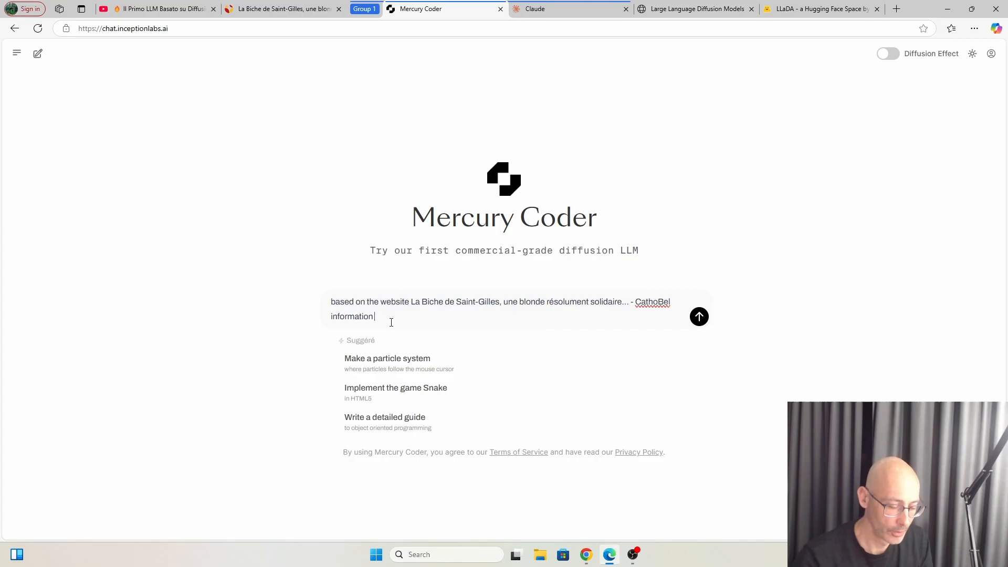
- Finish the prompt requesting HTML code for the Biche de Saint-Gilles association webpage and send it
type(", write")
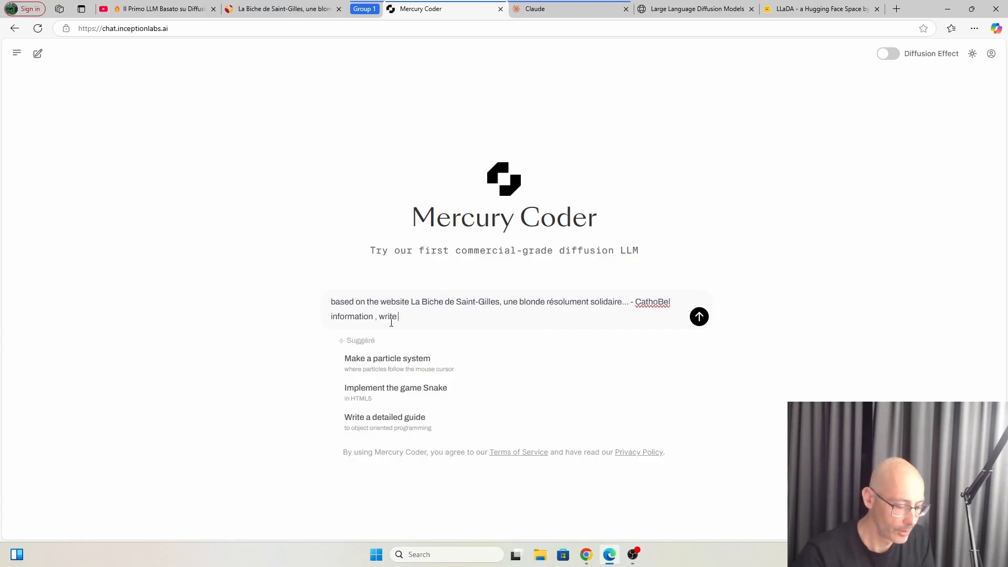
type("in HTML5 the")
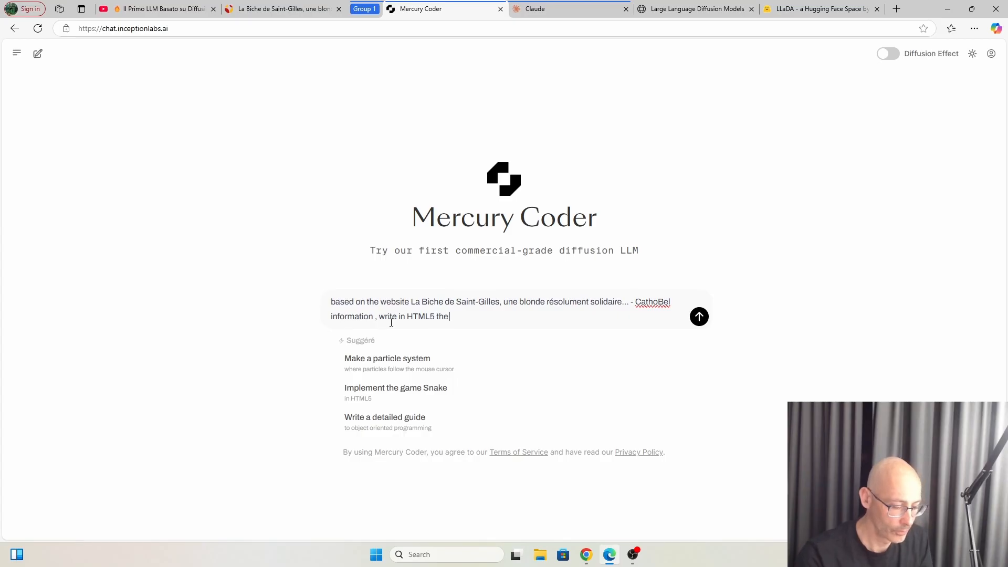
type("code")
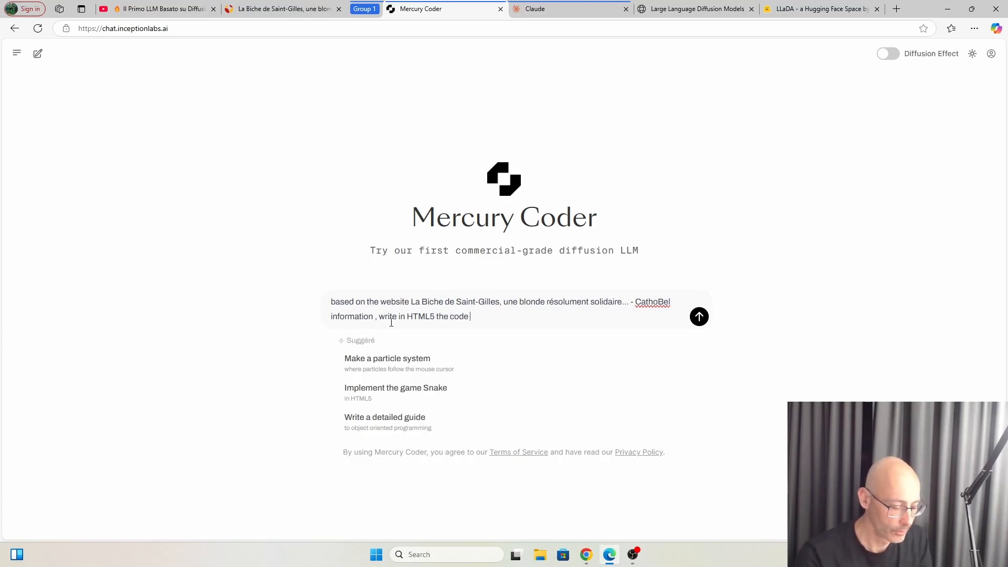
type("for a")
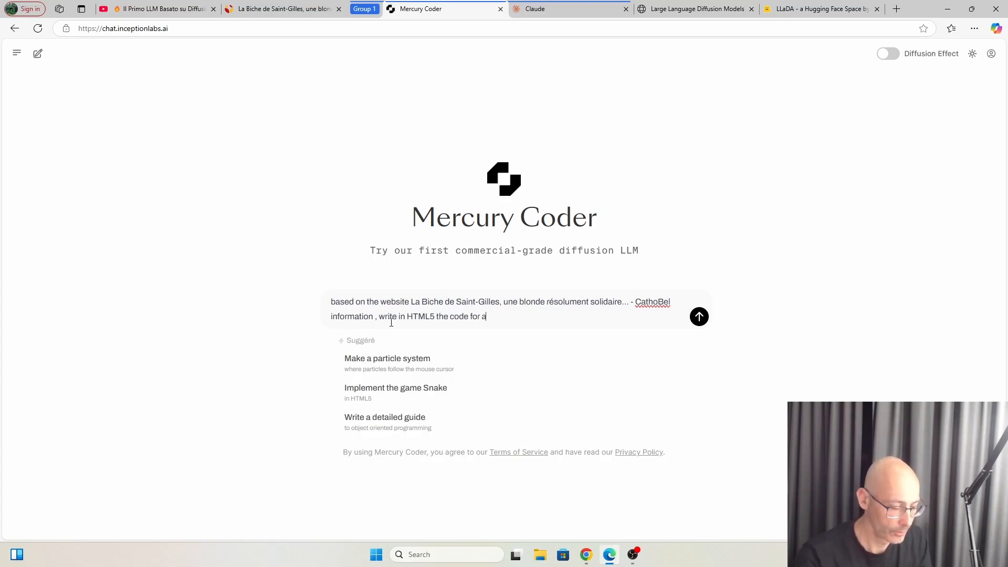
type("webp")
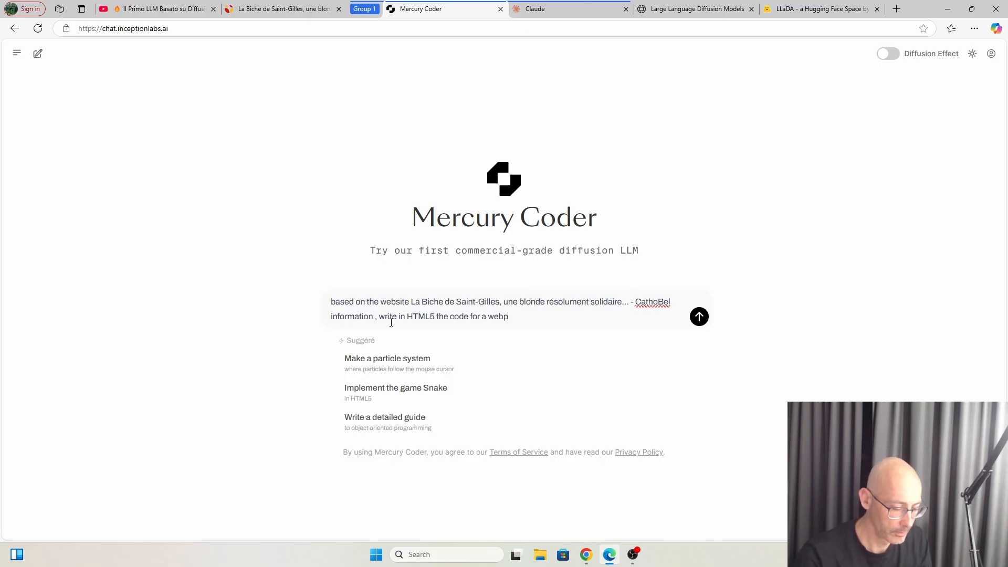
type("age of")
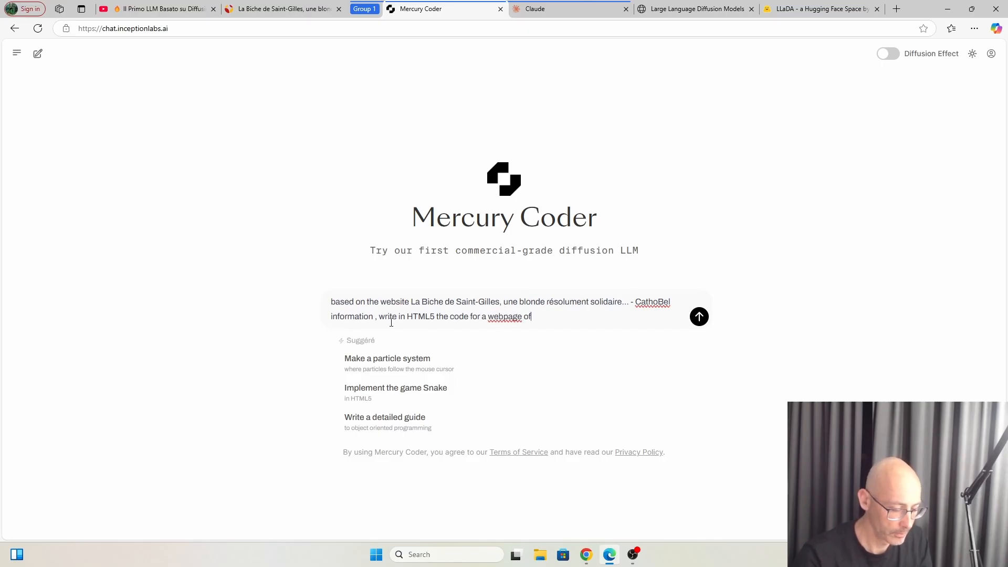
type("the asso")
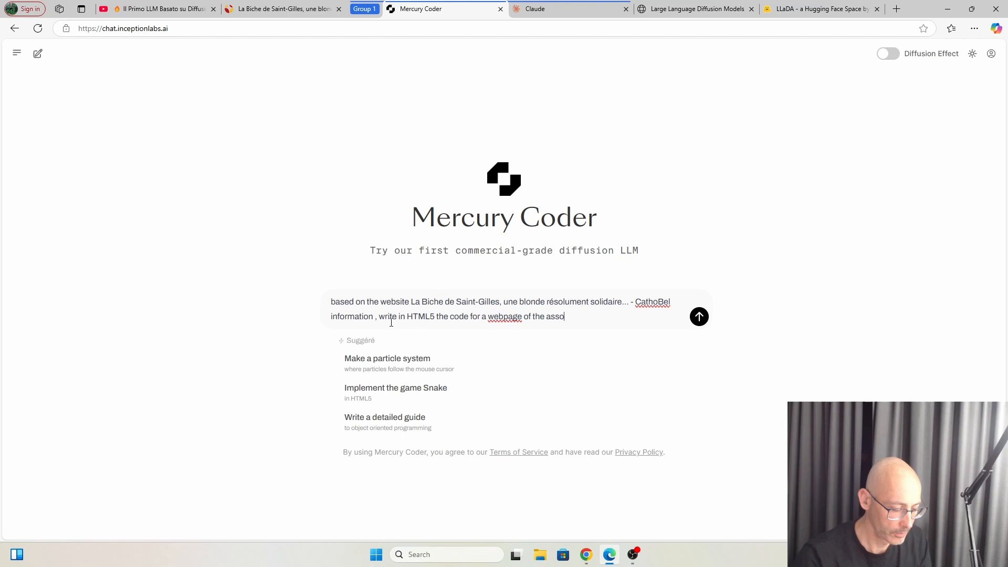
type("ciation")
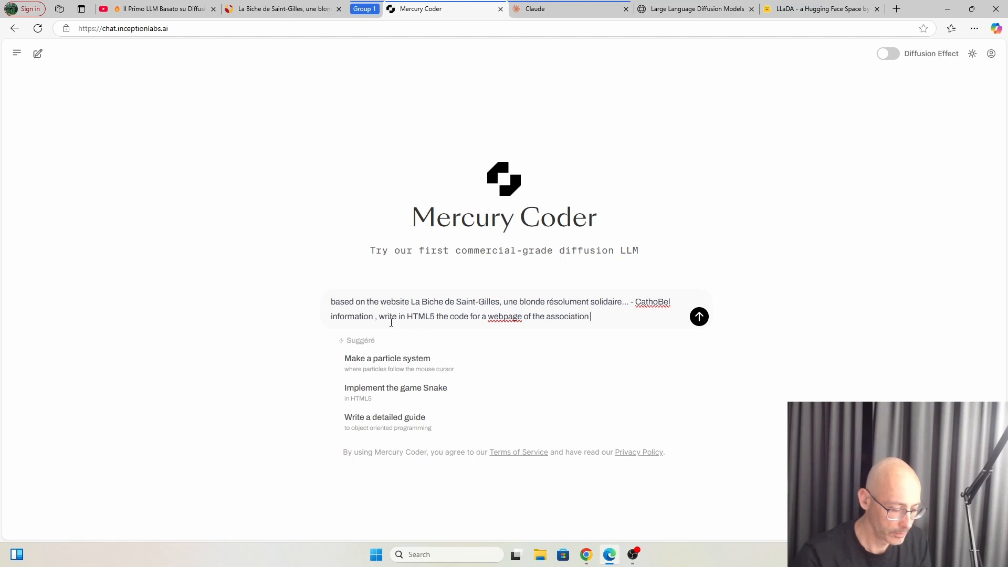
type("Biche de Saint Gill")
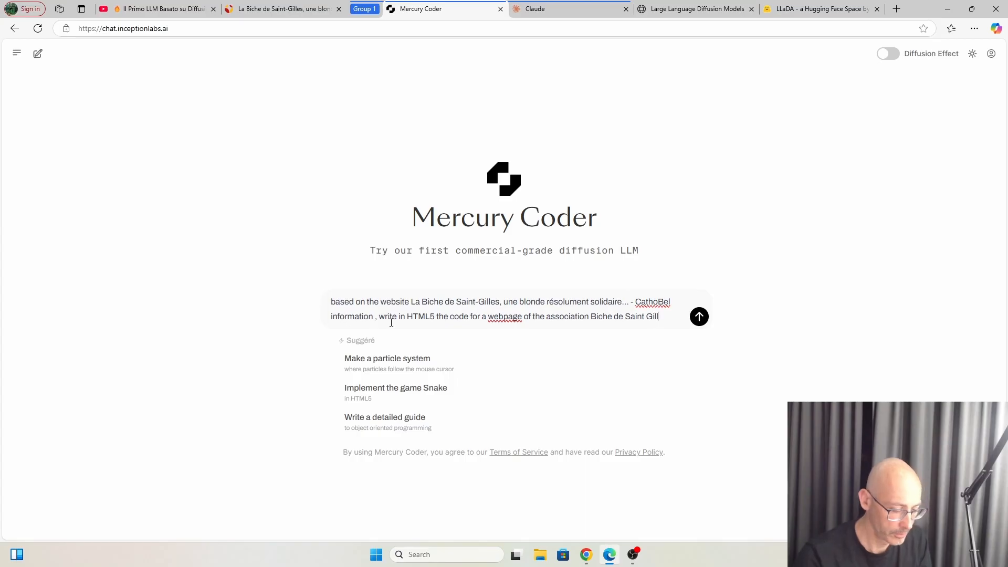
type("es")
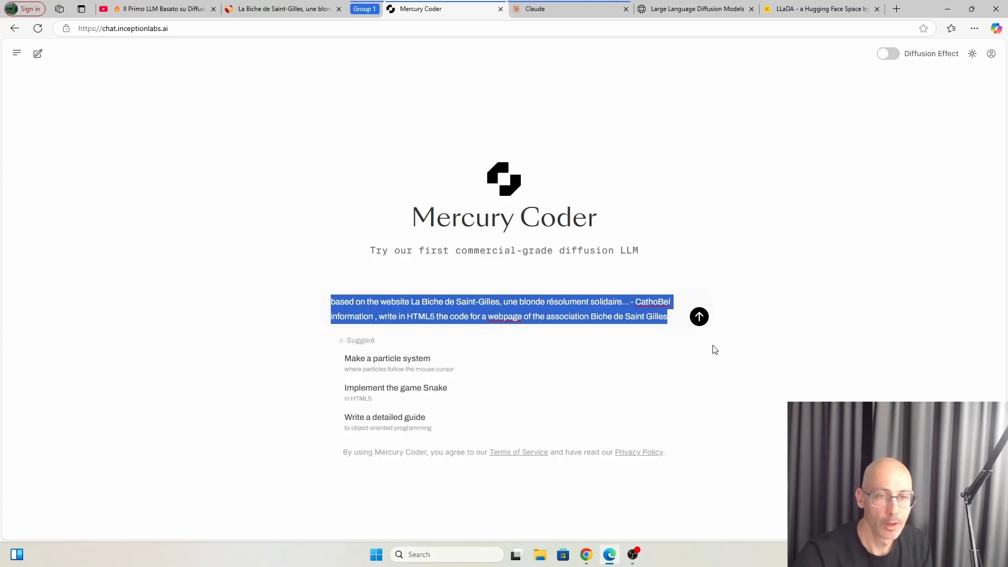
left_click(699, 316)
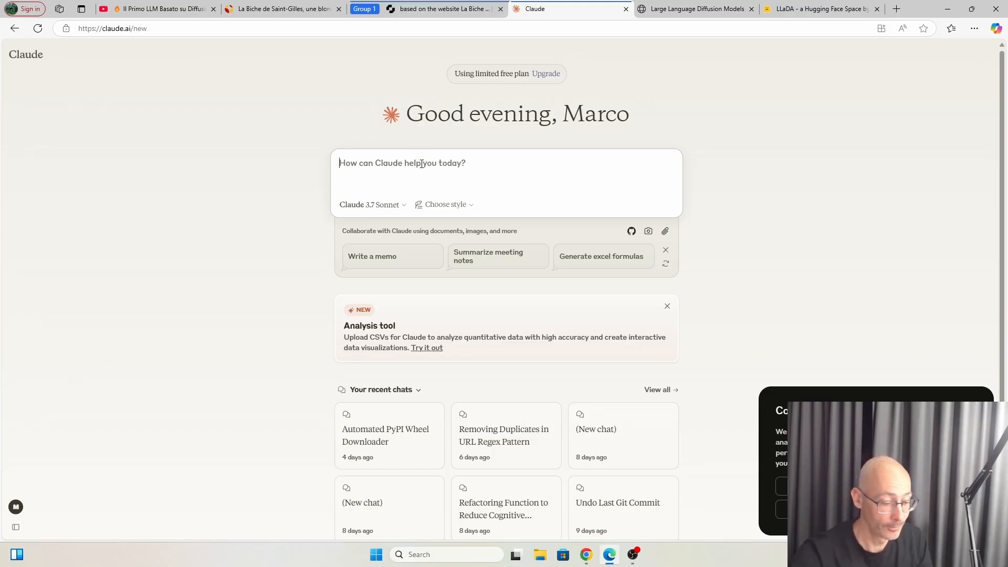
- Paste the La Biche de Saint-Gilles webpage prompt into Claude and send it
type("based on the website La Biche de Saint-Gilles, une blonde résolument solidaire... - CathoBel information , write in HTML5 the code for a webpage of the association Biche de Saint Gilles")
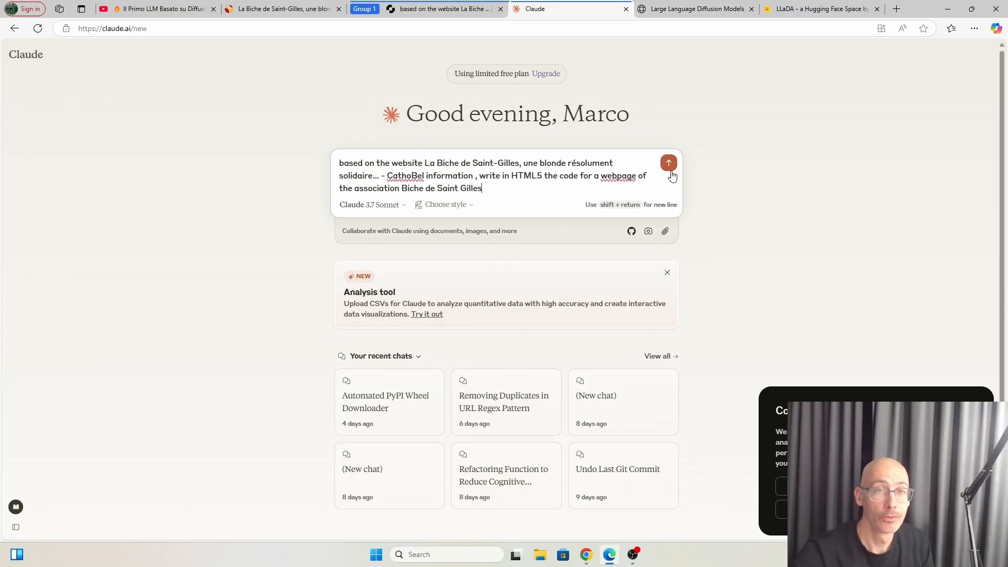
left_click(668, 163)
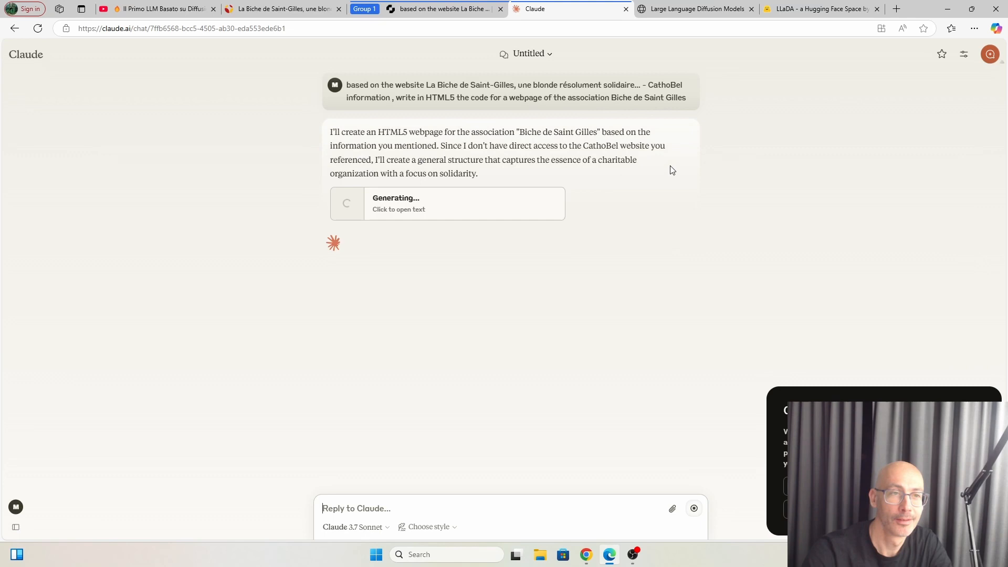
- Open Claude's generating artifact, scroll through its webpage HTML, then return to Mercury Coder
left_click(447, 203)
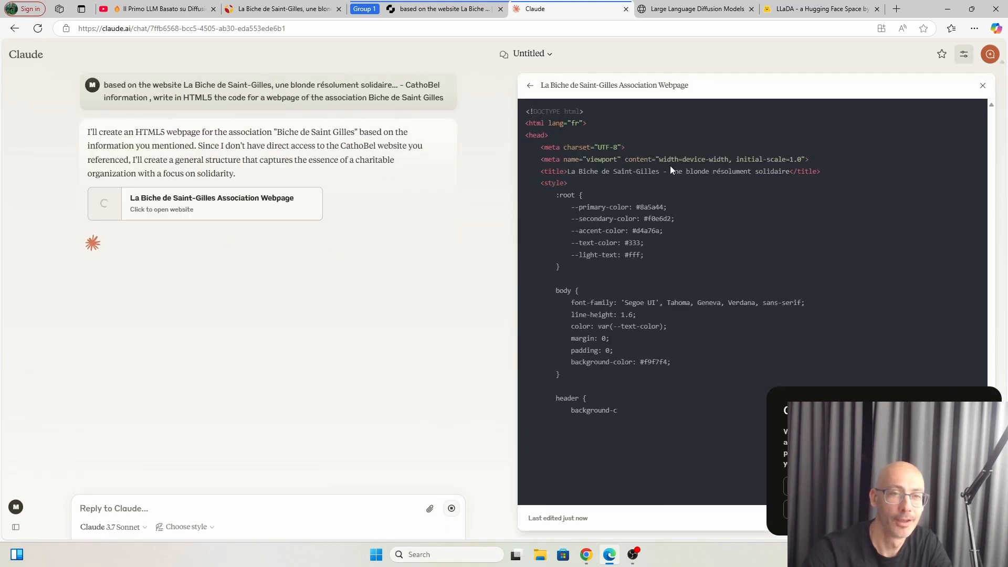
scroll("down", 3)
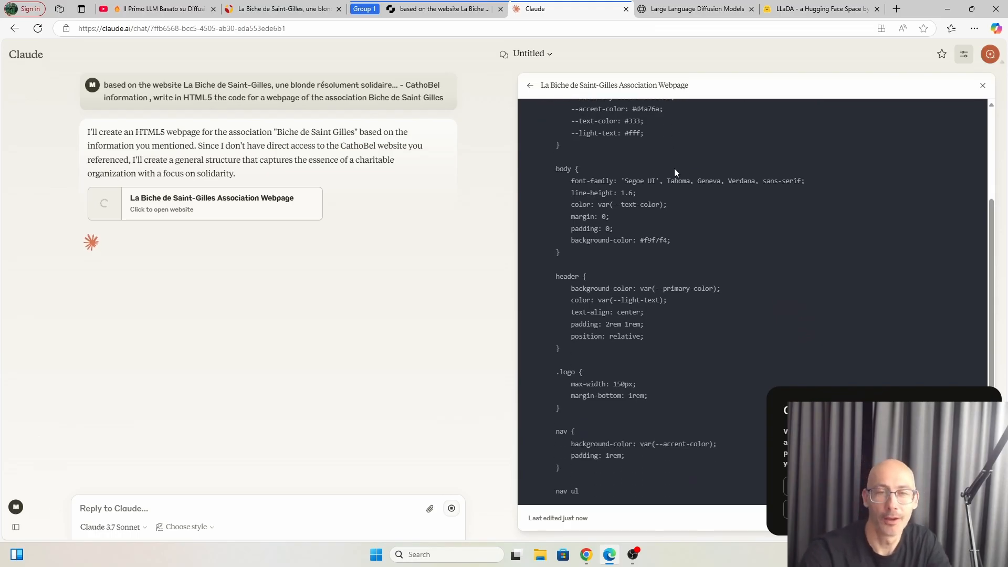
scroll("down", 3)
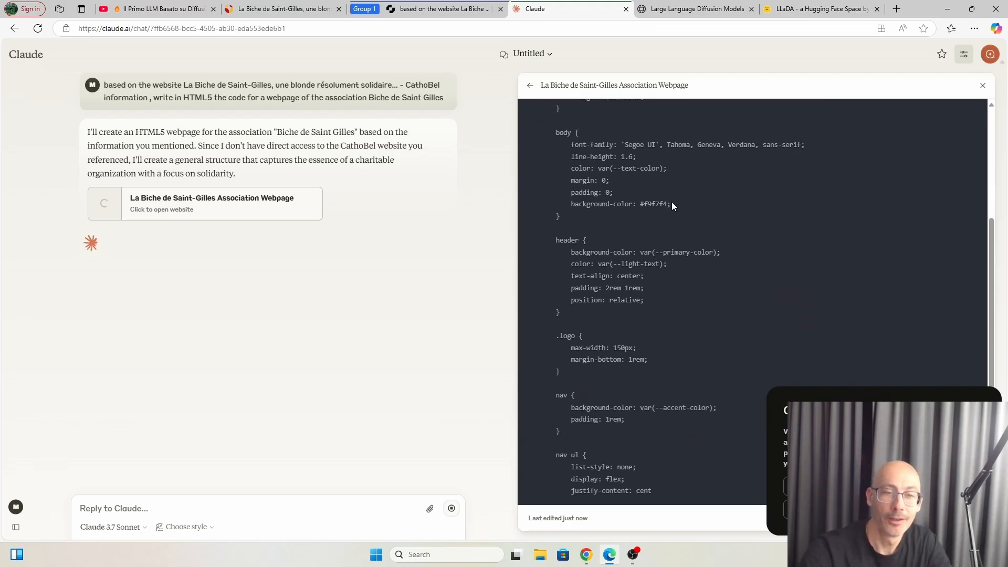
scroll("down", 3)
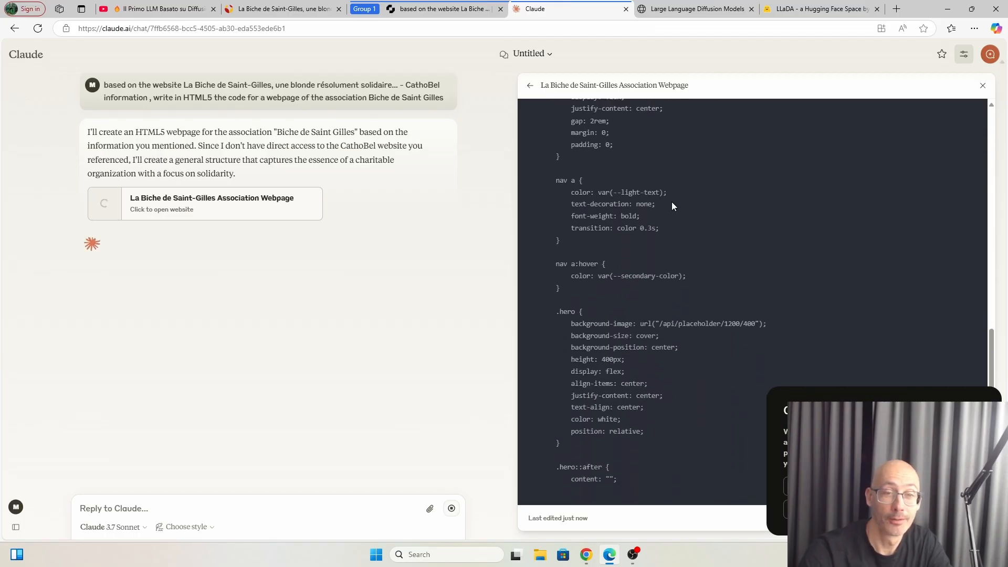
scroll("down", 3)
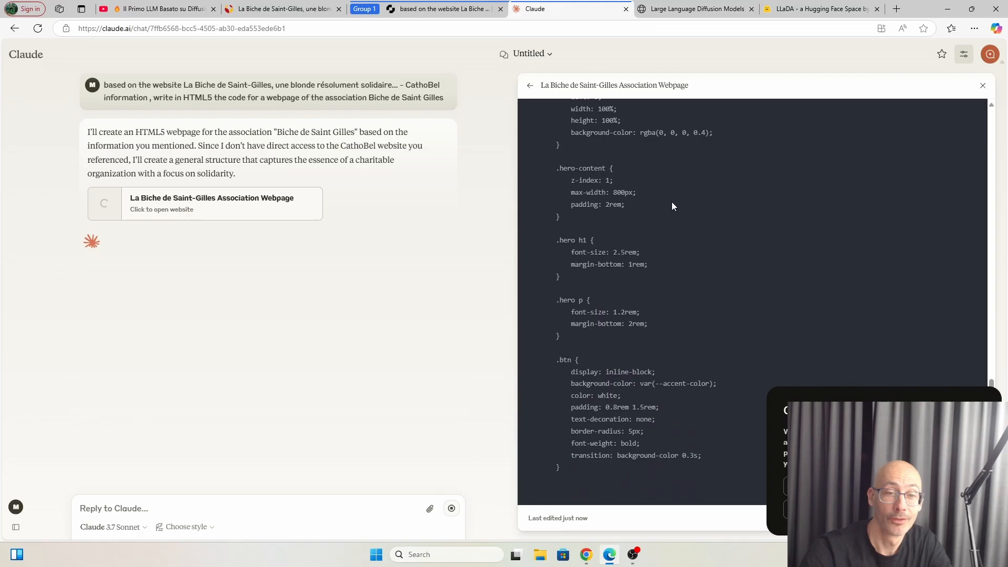
scroll("down", 3)
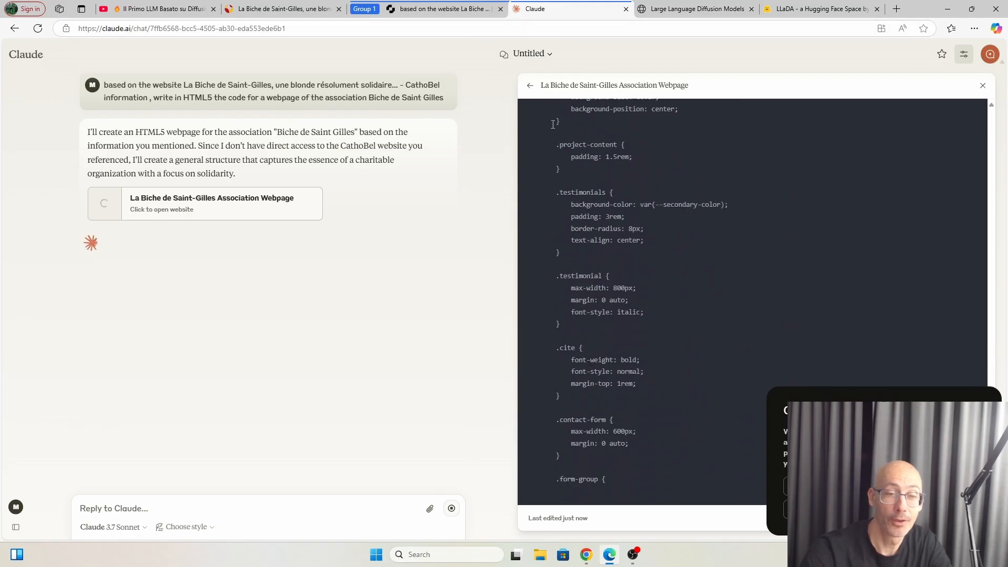
scroll("down", 3)
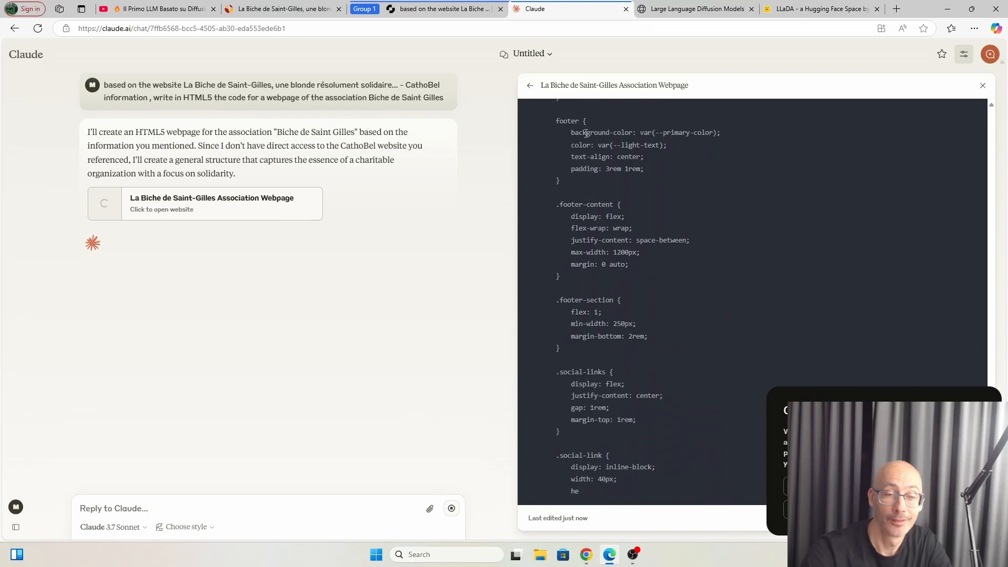
scroll("down", 3)
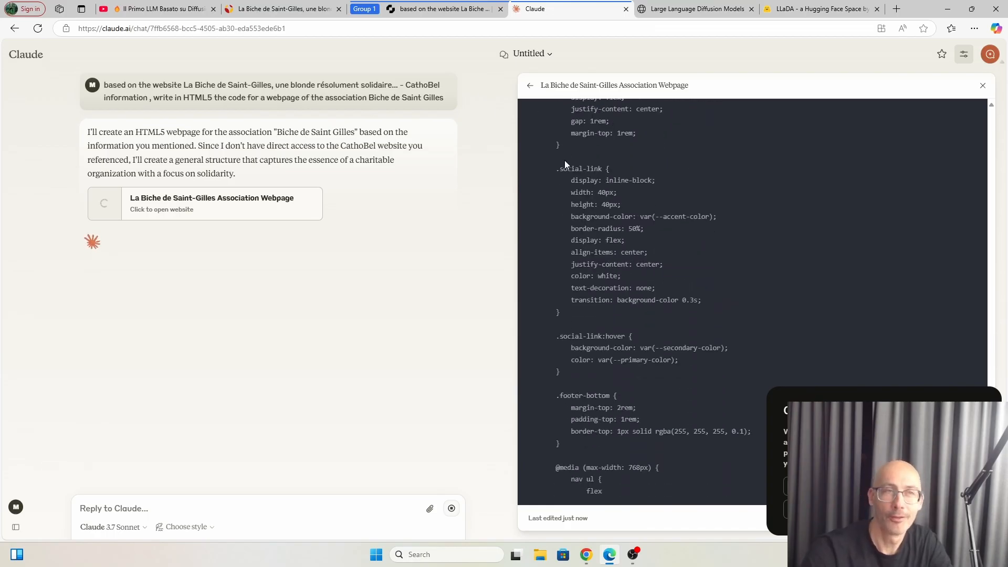
scroll("down", 3)
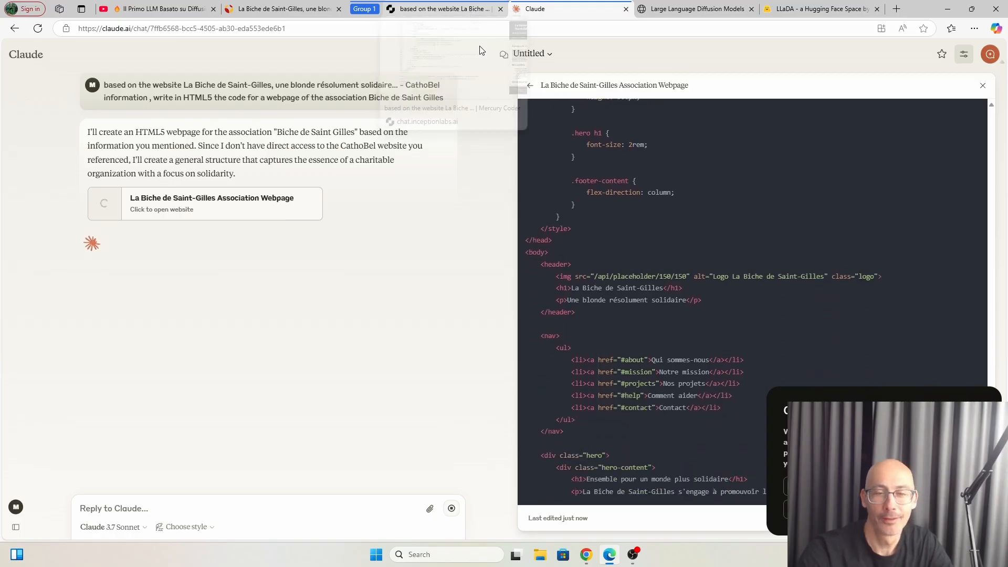
scroll("down", 3)
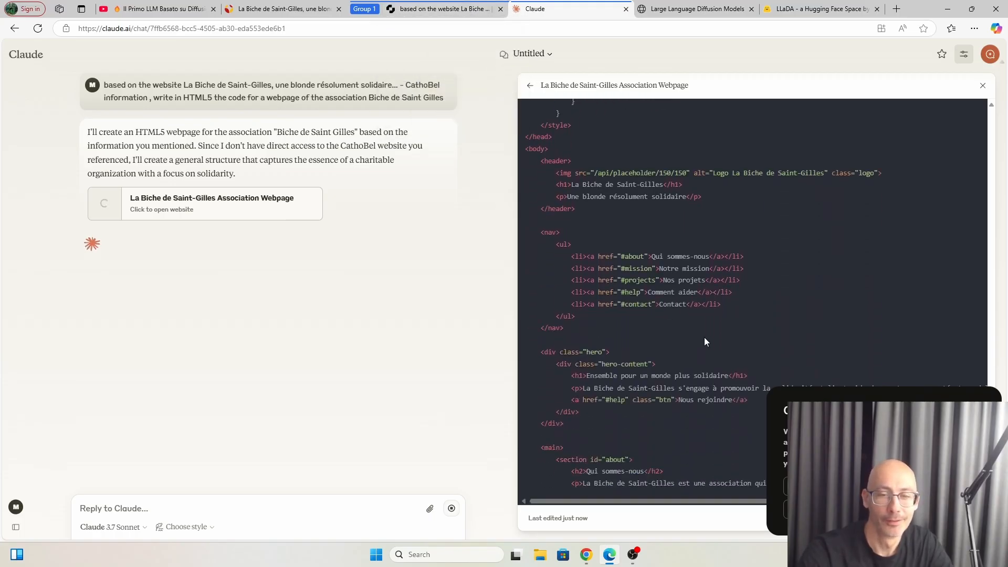
scroll("down", 3)
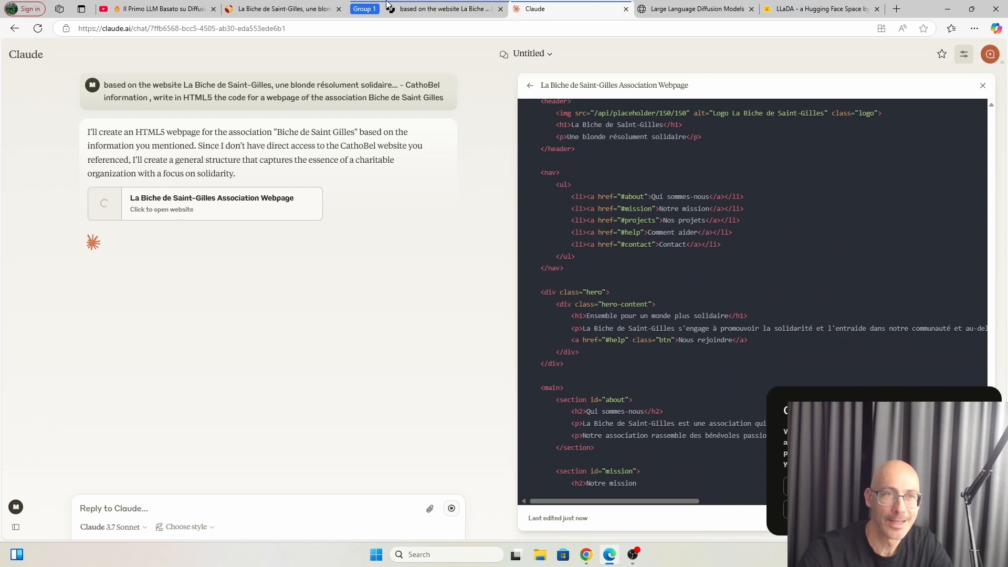
left_click(442, 8)
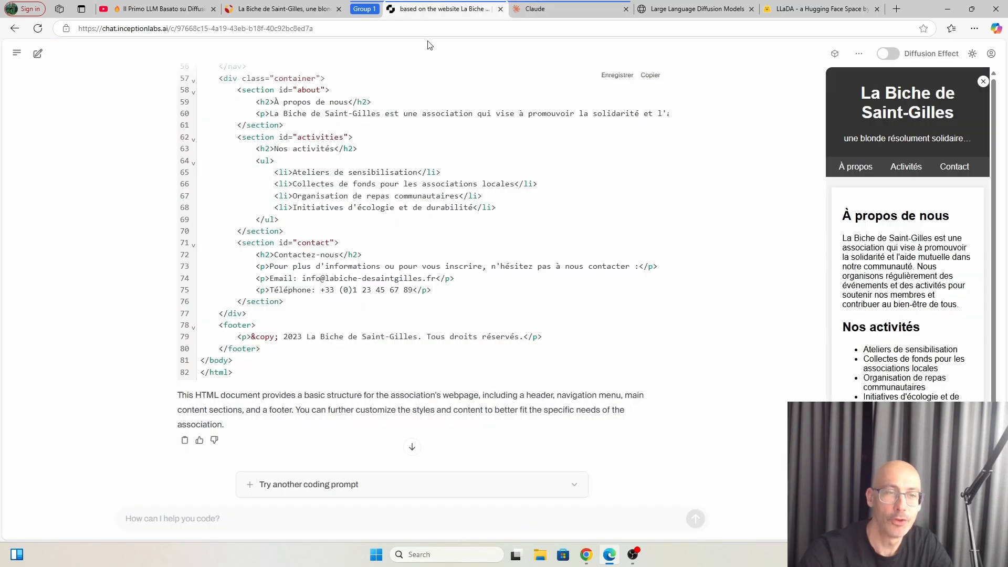
mouse_move(481, 83)
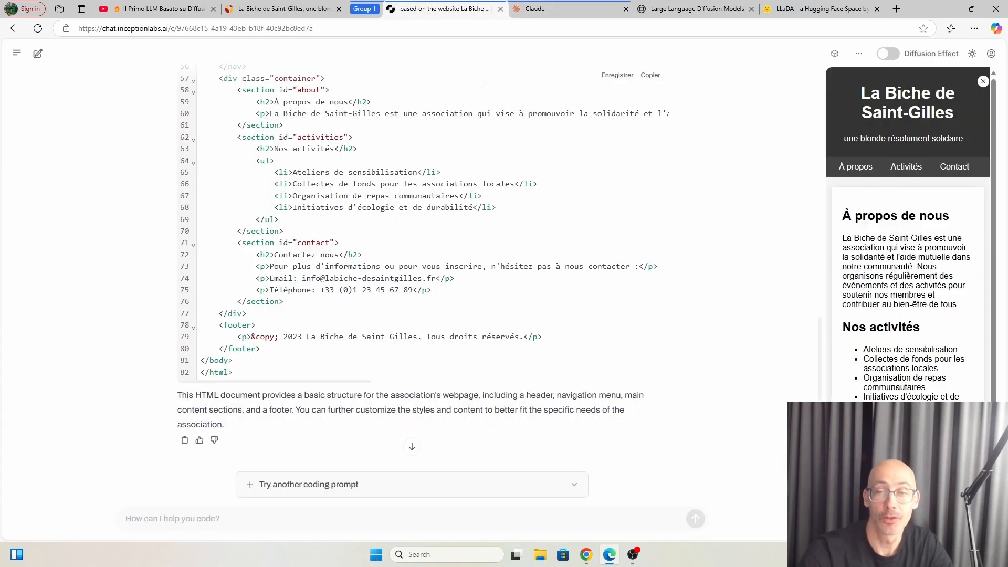
mouse_move(479, 327)
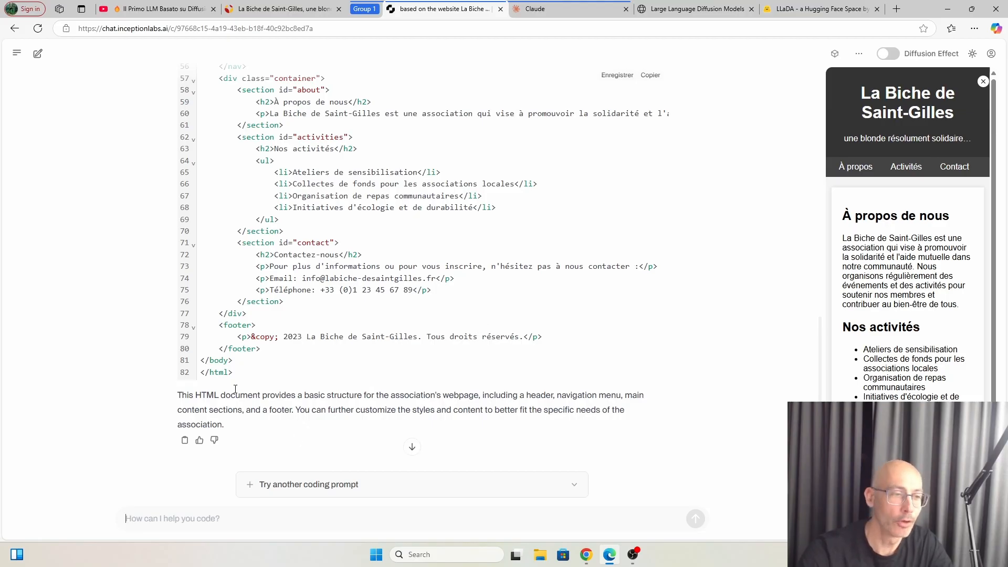
mouse_move(636, 422)
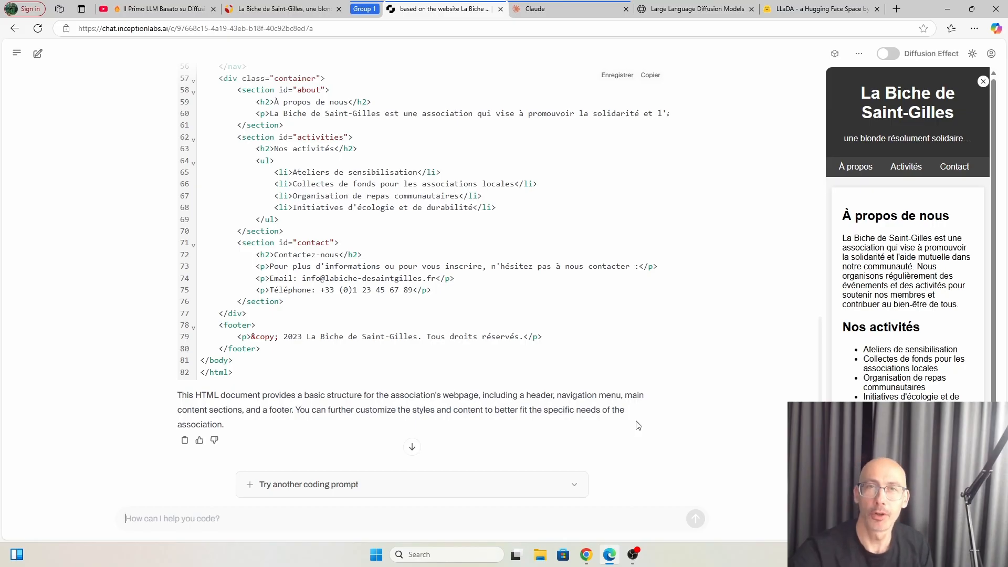
mouse_move(307, 544)
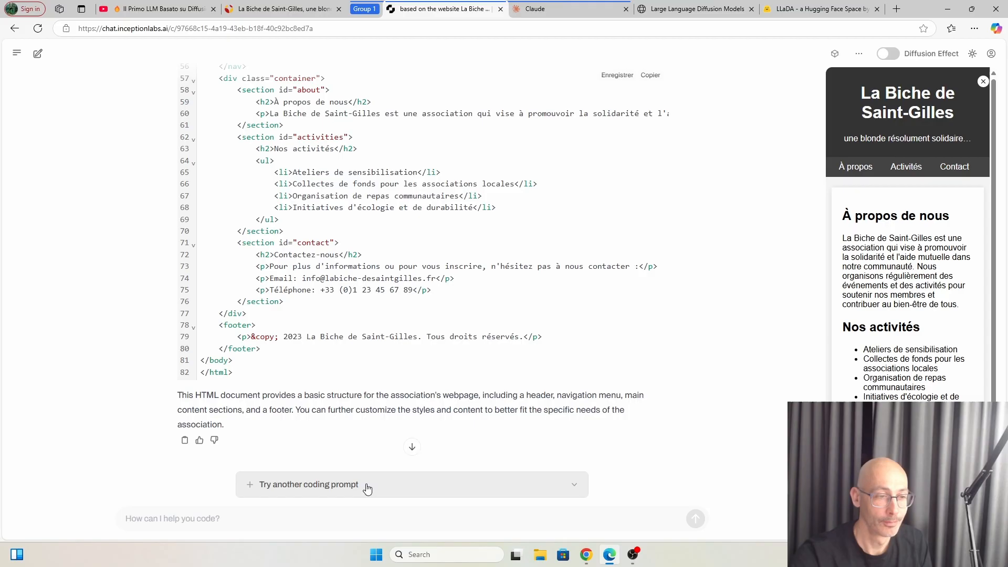
- Browse and close Mercury Coder's suggested coding prompts, then focus the empty prompt box
left_click(309, 484)
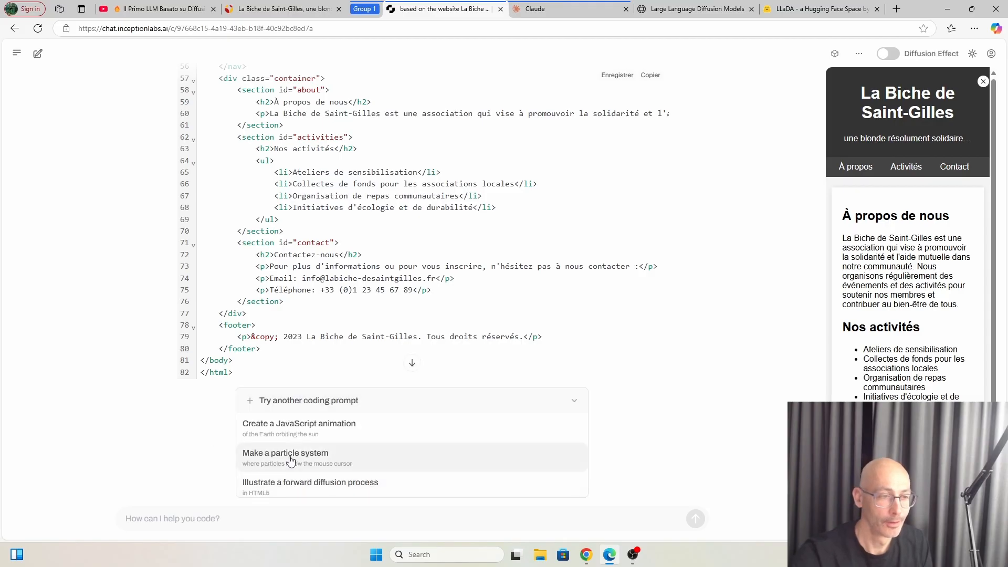
mouse_move(586, 413)
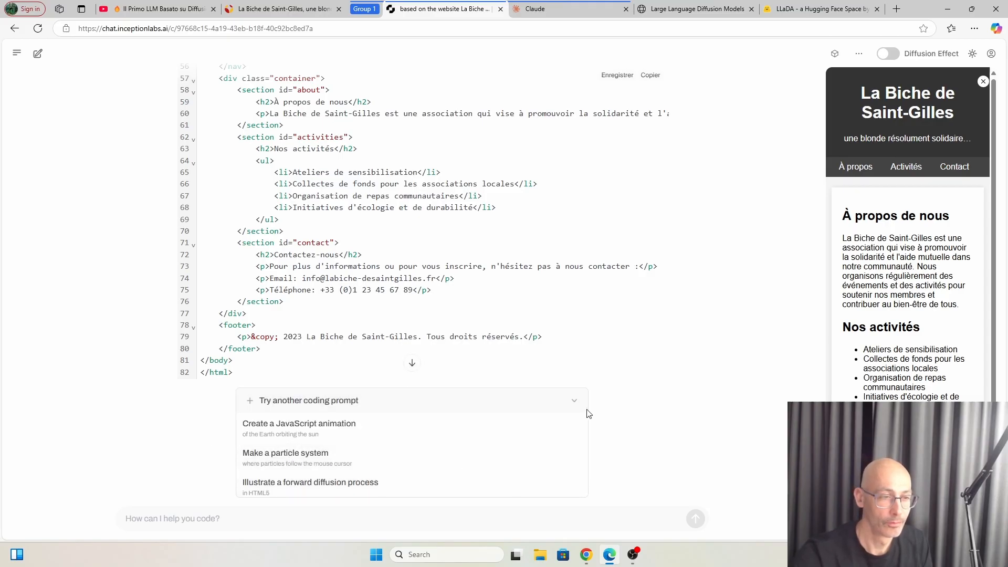
left_click(573, 400)
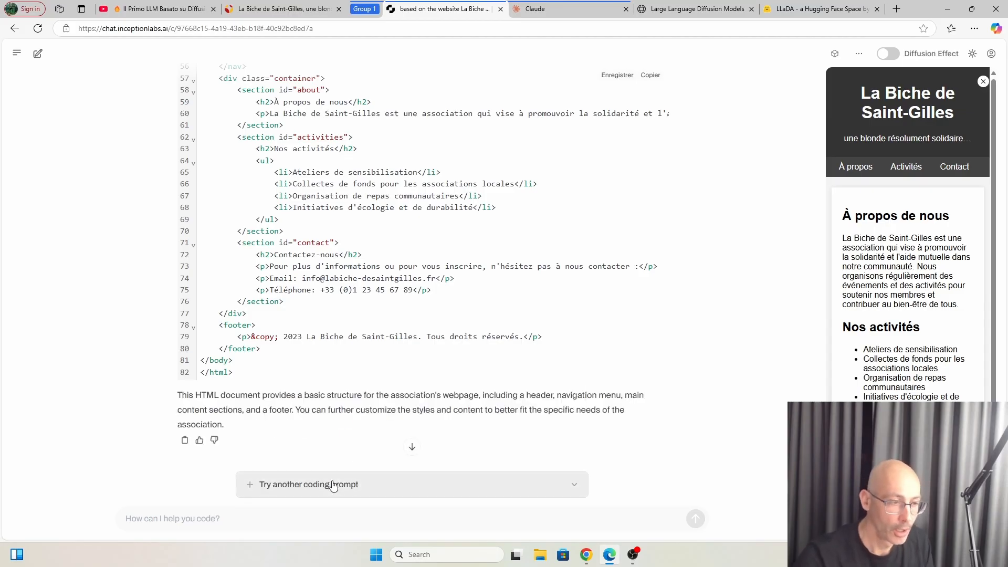
left_click(222, 518)
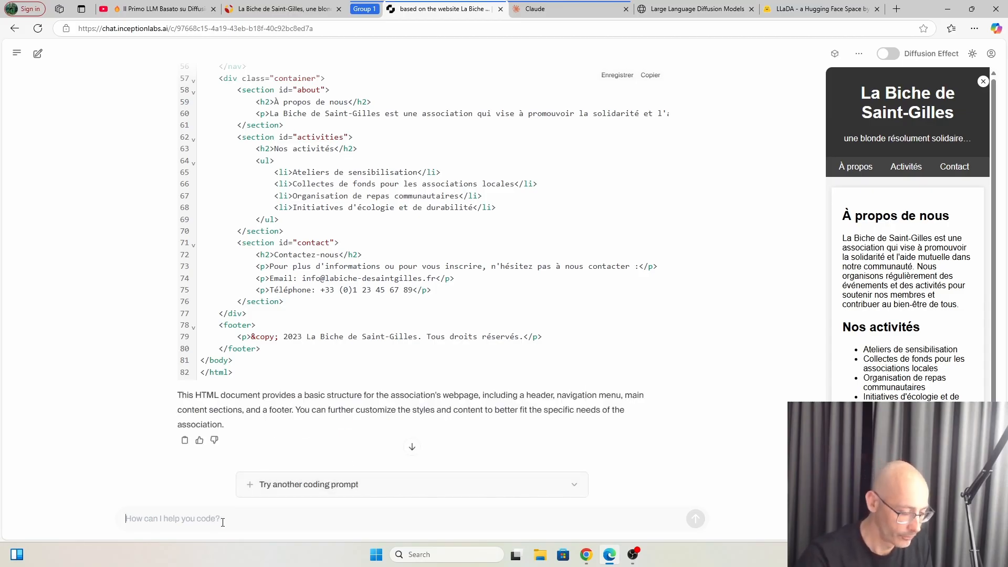
- Send the request for Python backend code handling PayPal website orders: one box of beers, 50 Euros
type("Write the back")
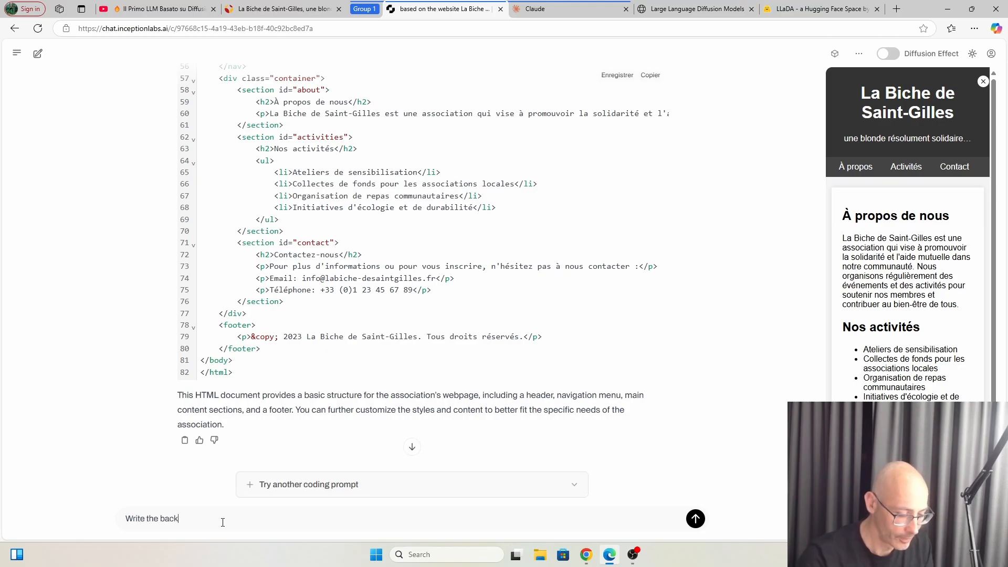
type("end code")
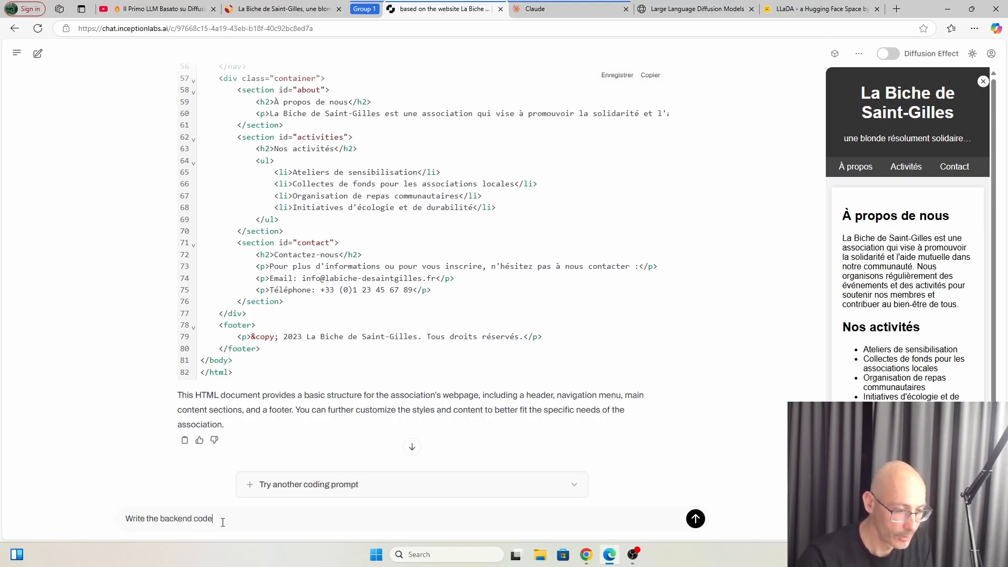
type("in")
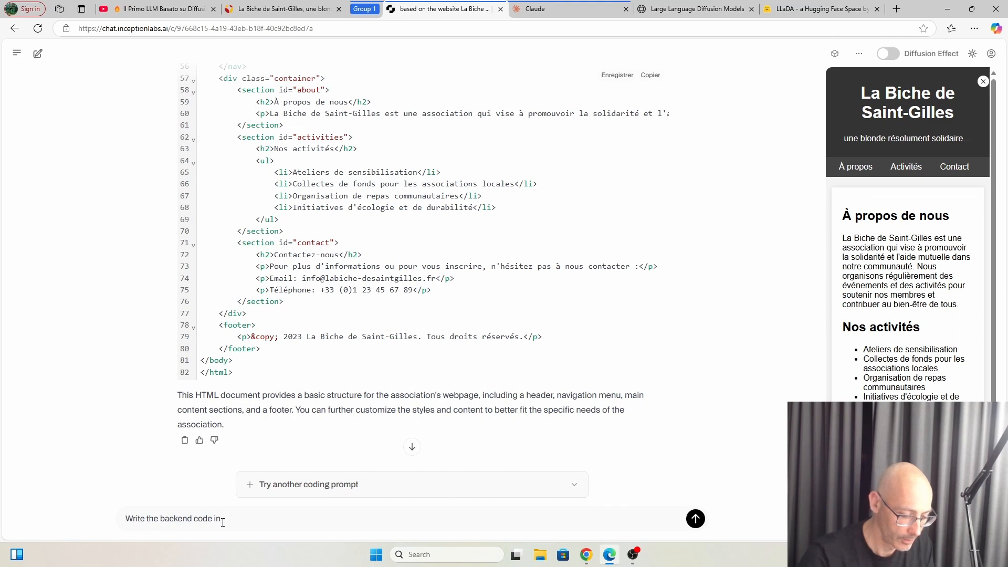
type("Python t")
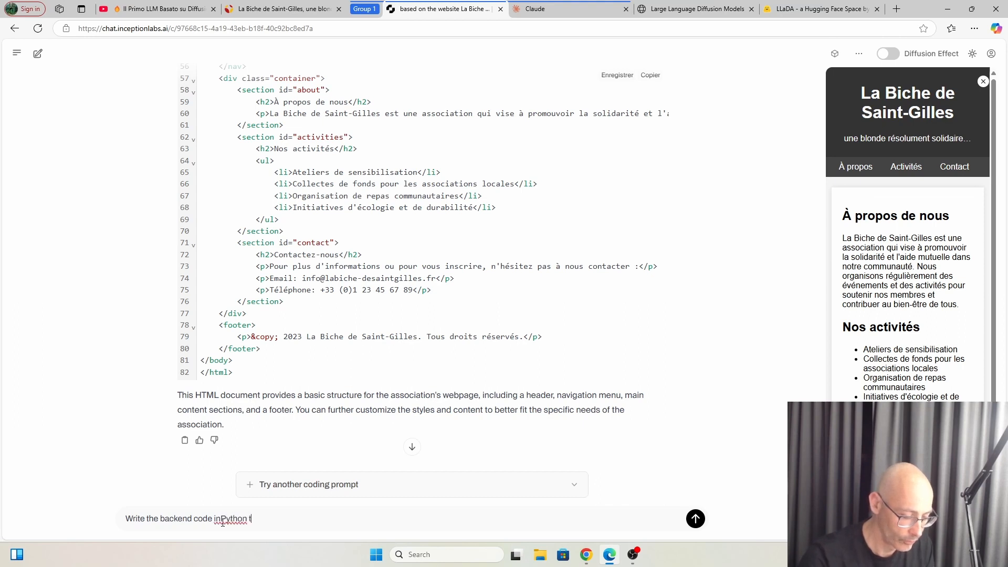
type("o enter")
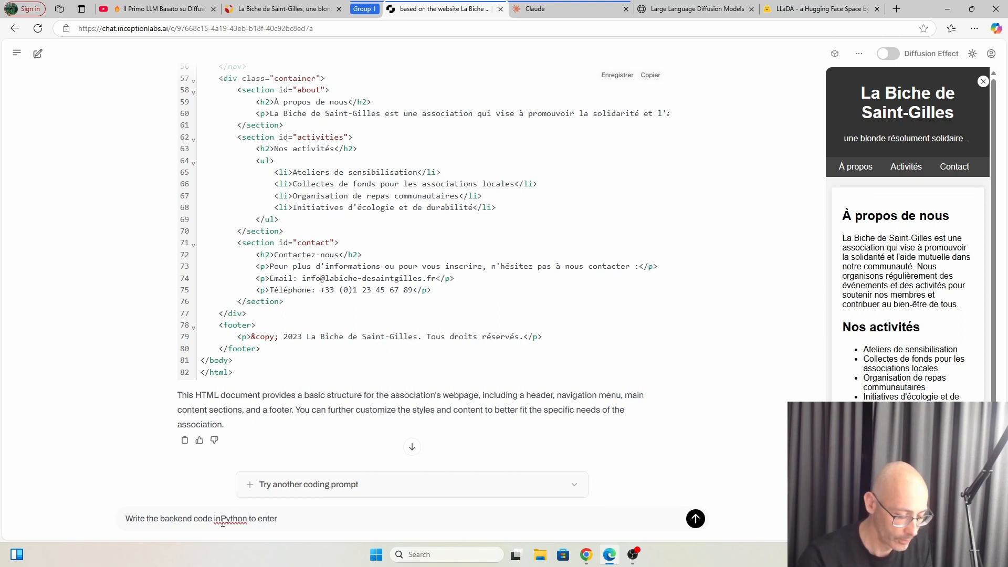
type("orders through p")
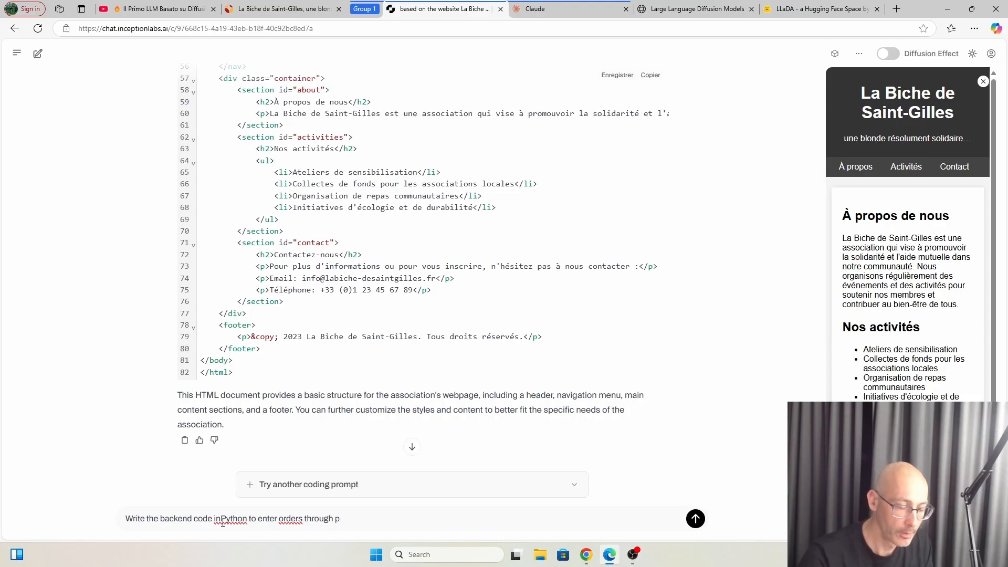
key("Backspace")
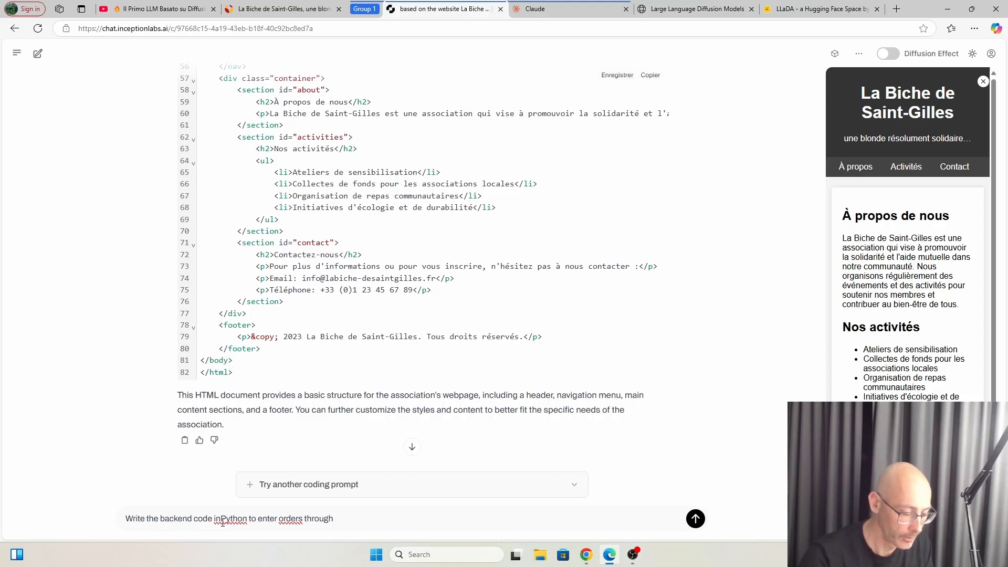
type("the")
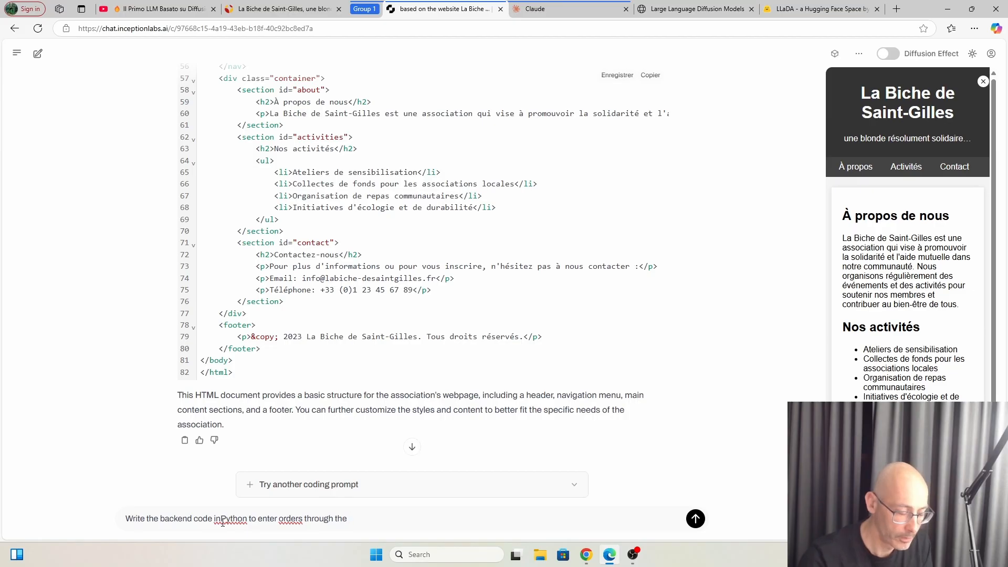
type("website")
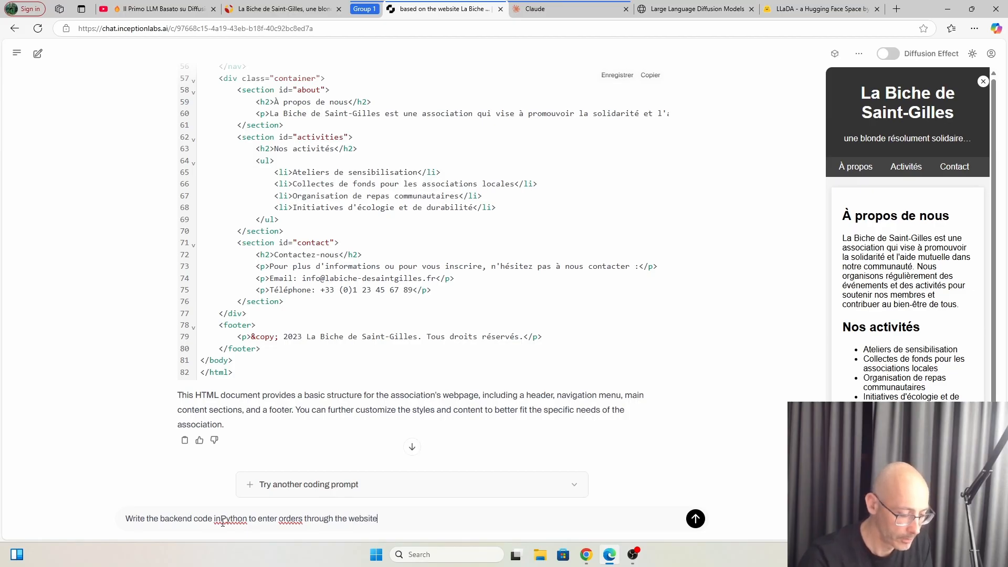
type("and pay using p")
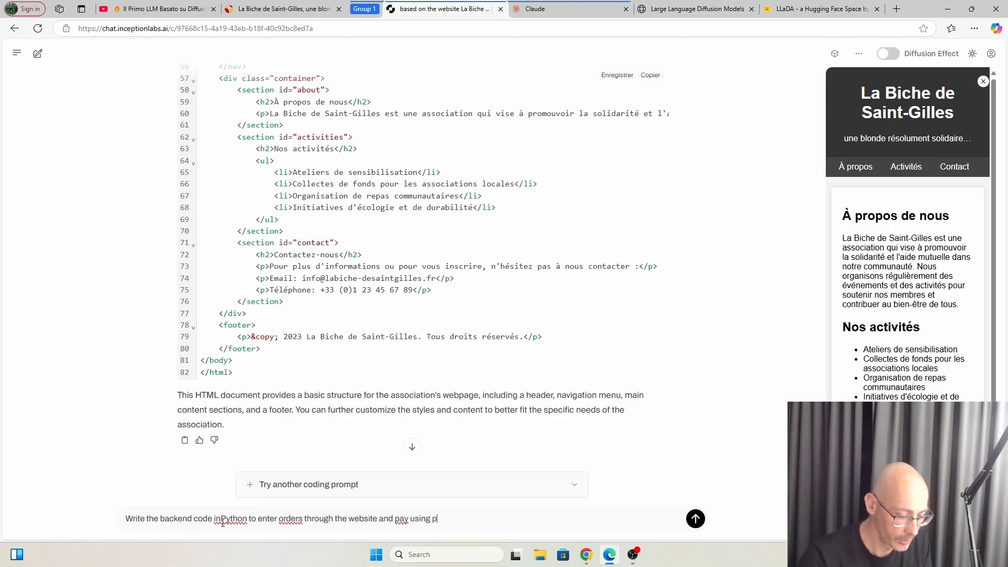
type("aypal")
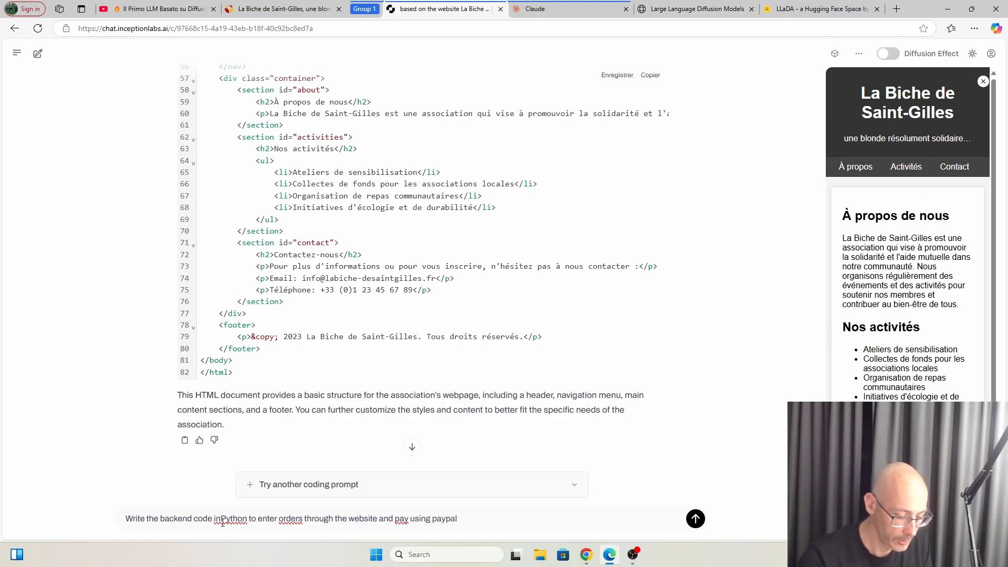
type(": one")
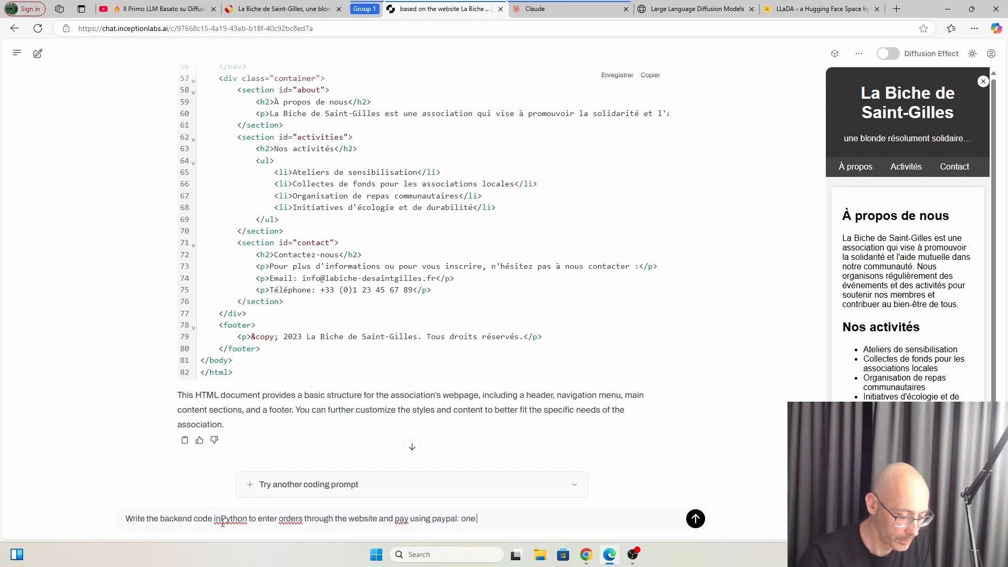
type("box of b")
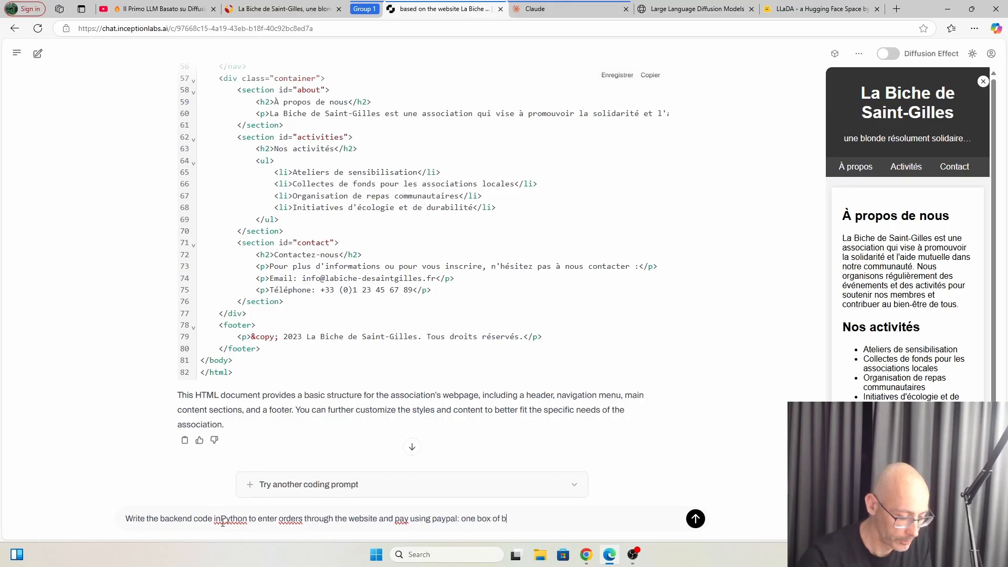
type("eers")
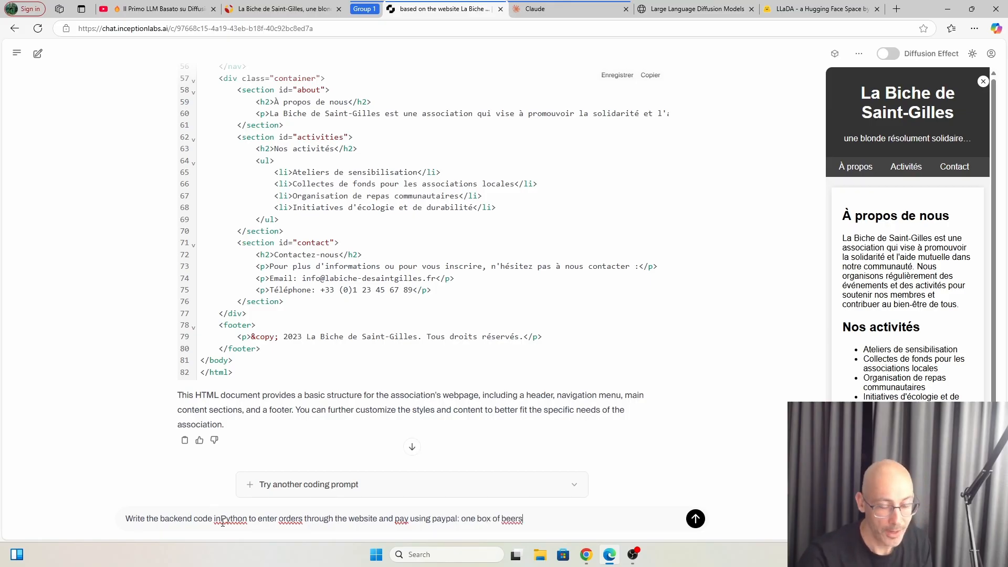
type("5")
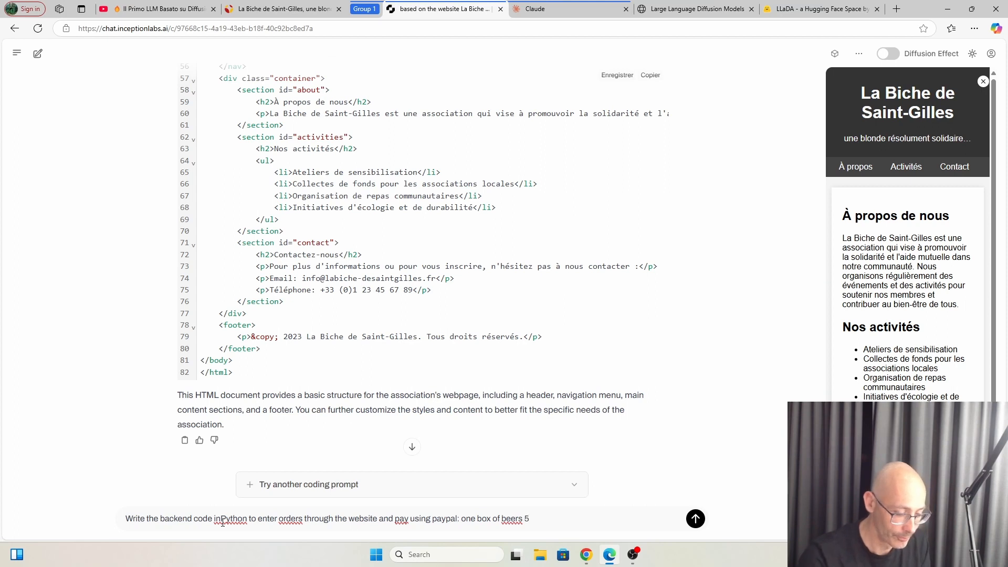
type("0 E")
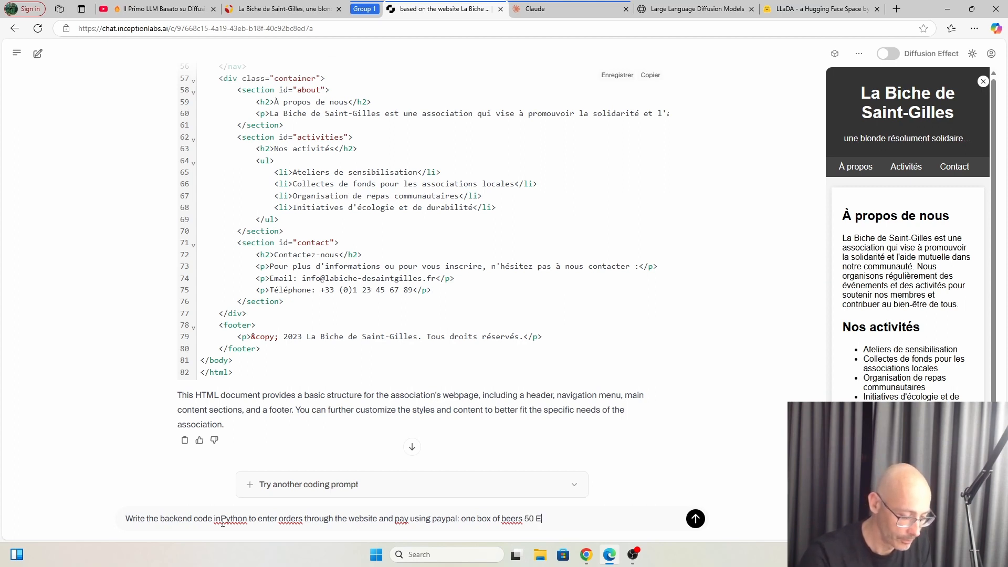
type("uros")
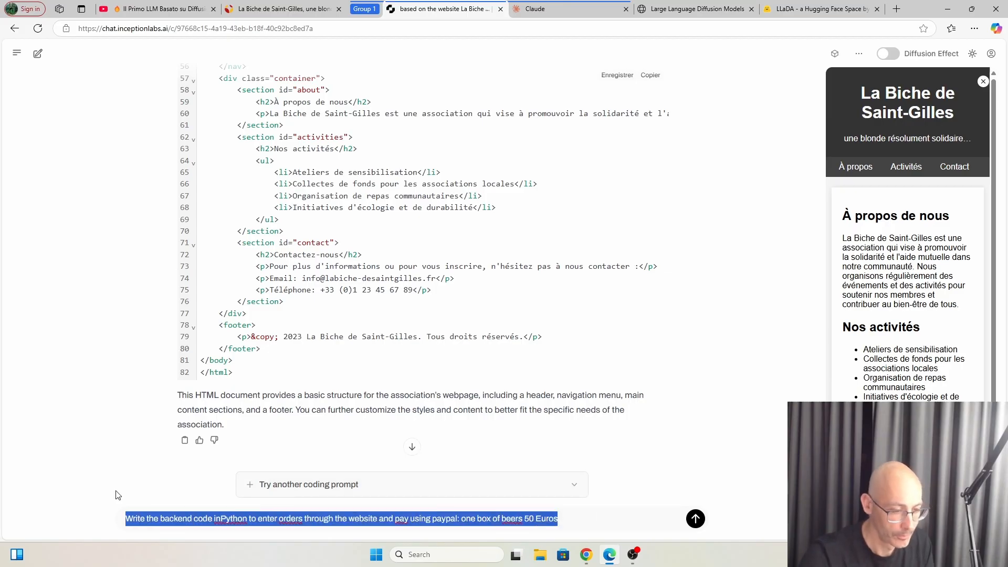
mouse_move(695, 519)
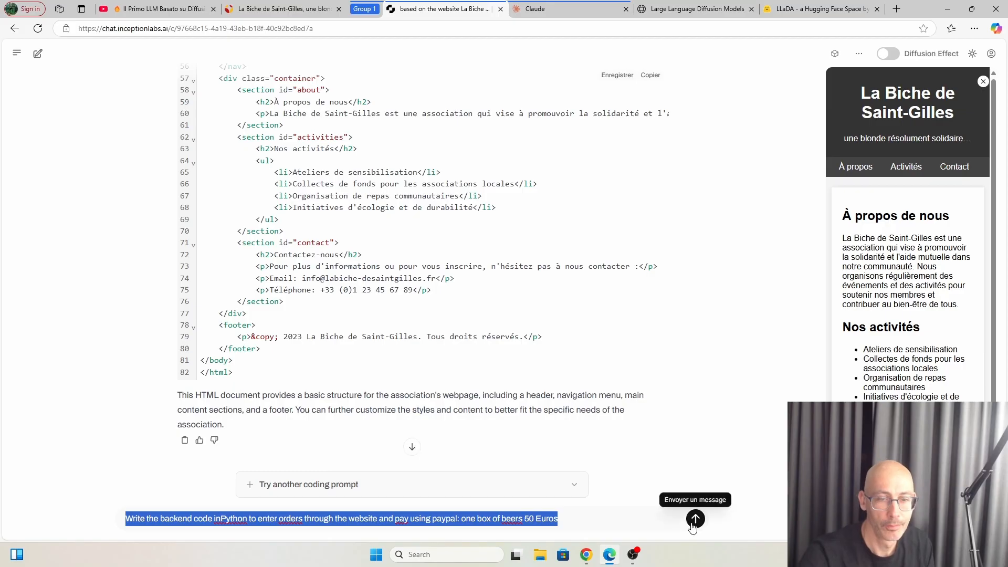
left_click(696, 519)
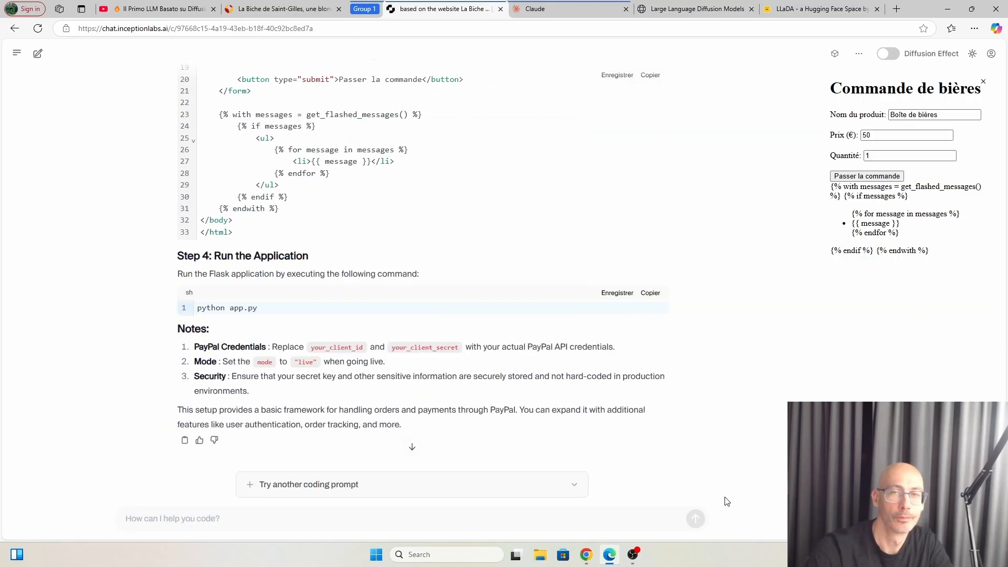
mouse_move(740, 486)
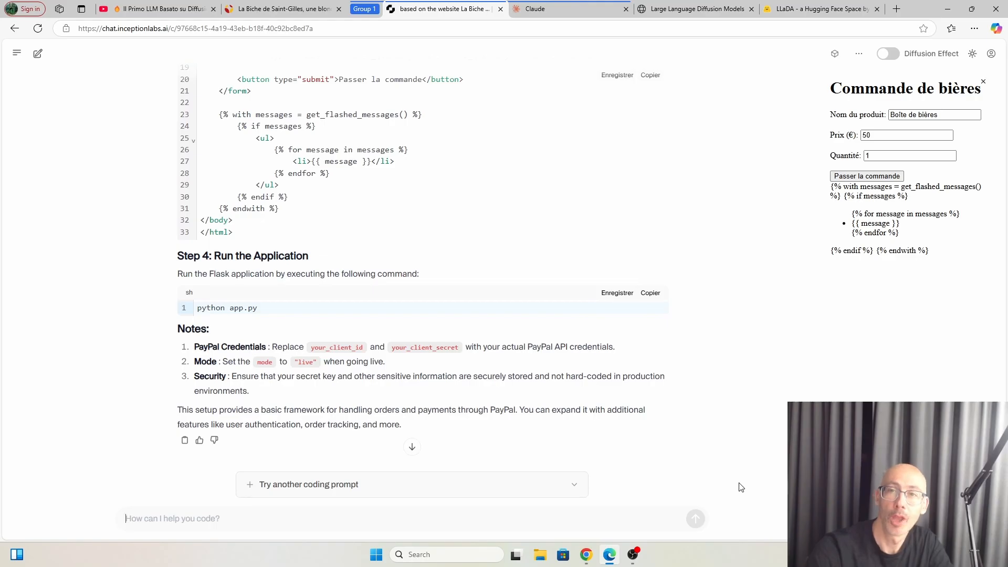
mouse_move(468, 373)
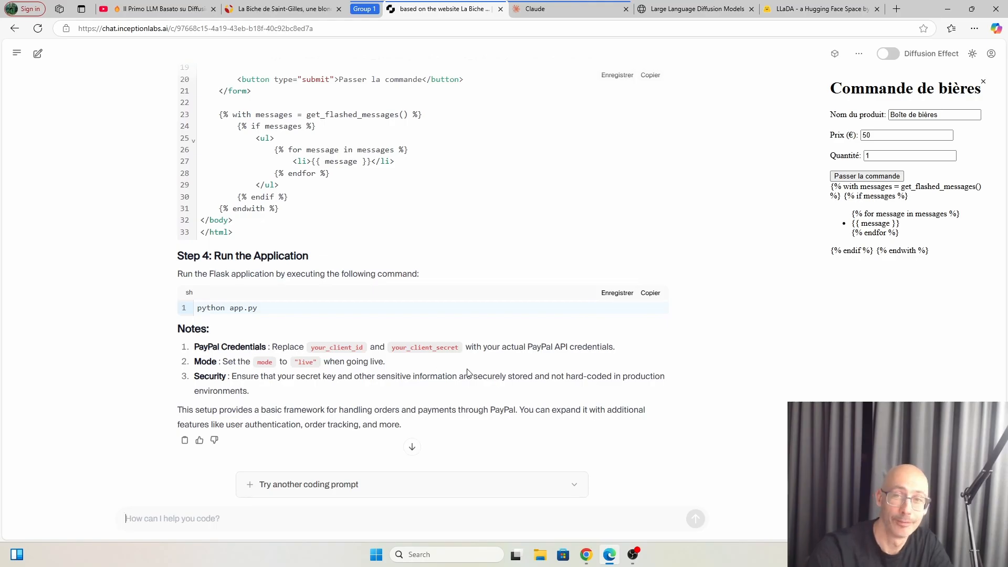
mouse_move(395, 267)
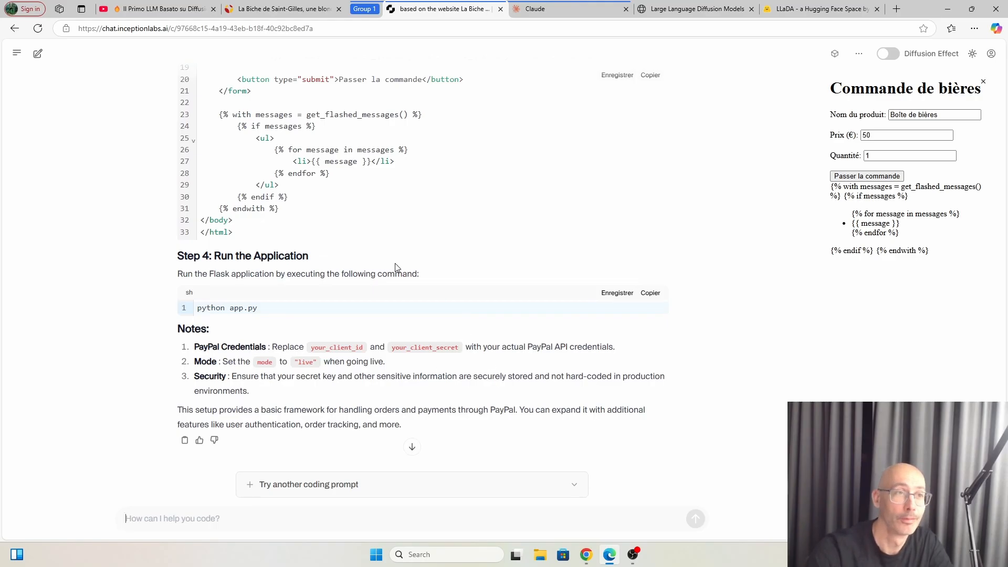
- Scroll through Mercury Coder's Flask PayPal backend code, then switch to the Claude conversation
scroll("up", 3)
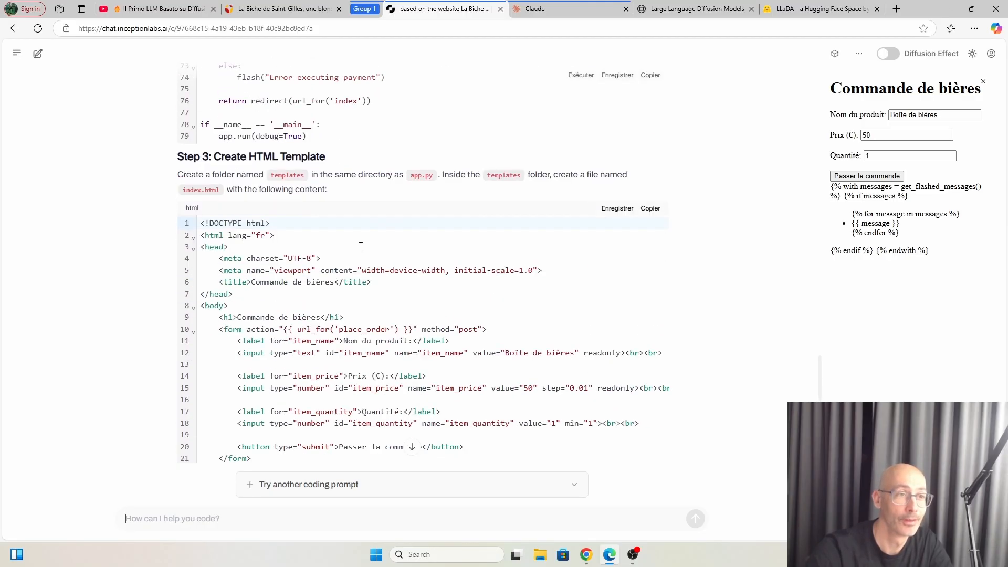
scroll("up", 3)
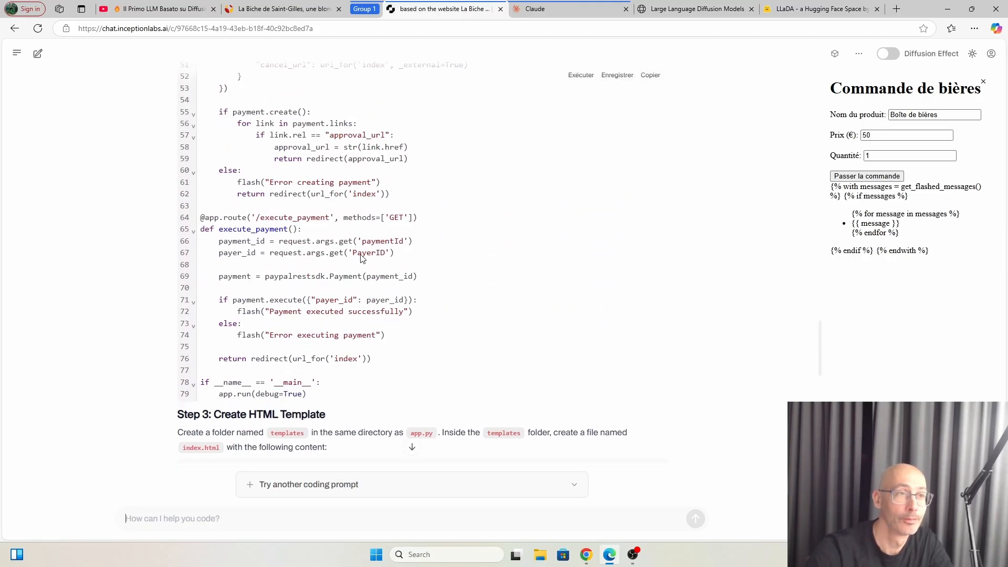
scroll("up", 3)
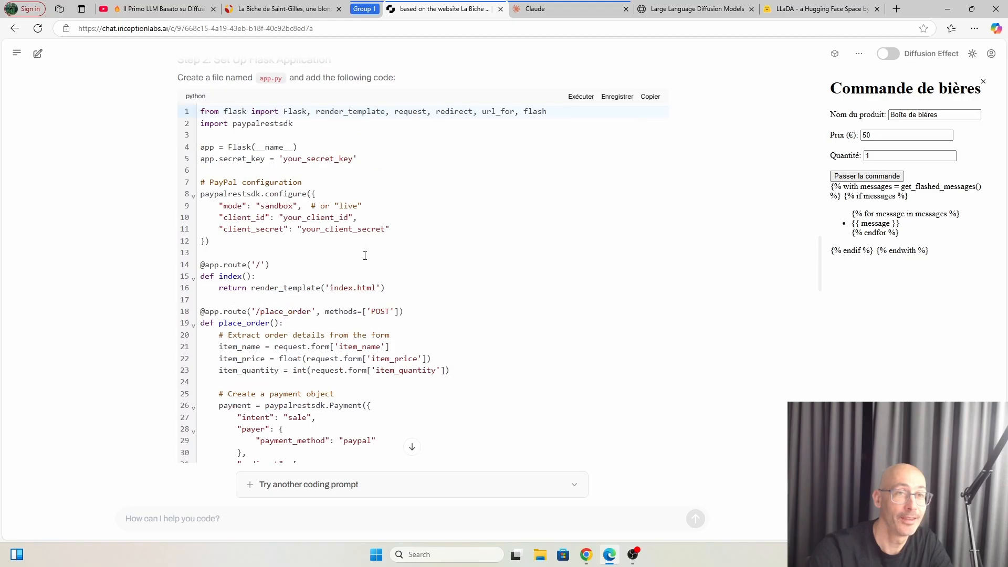
scroll("up", 3)
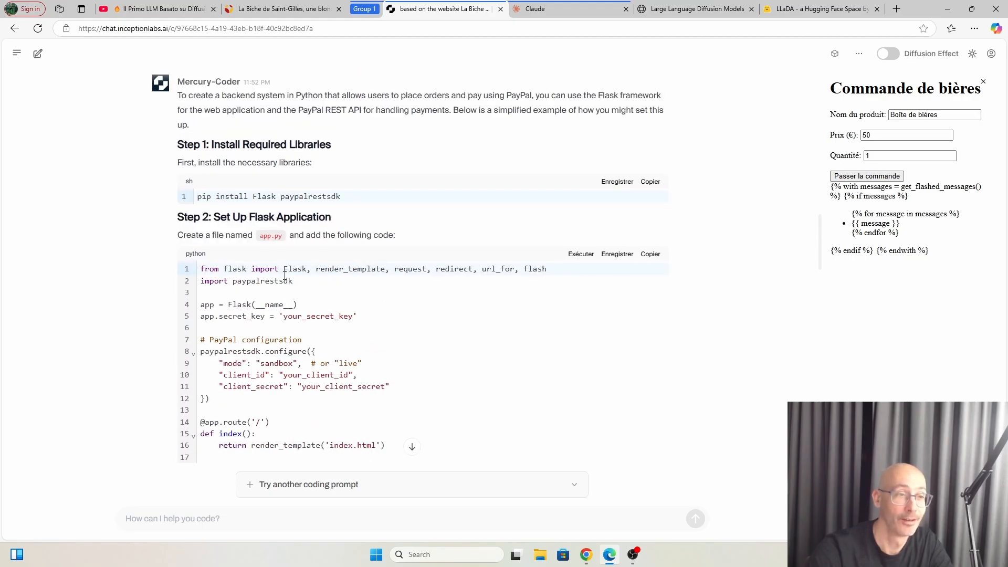
scroll("down", 3)
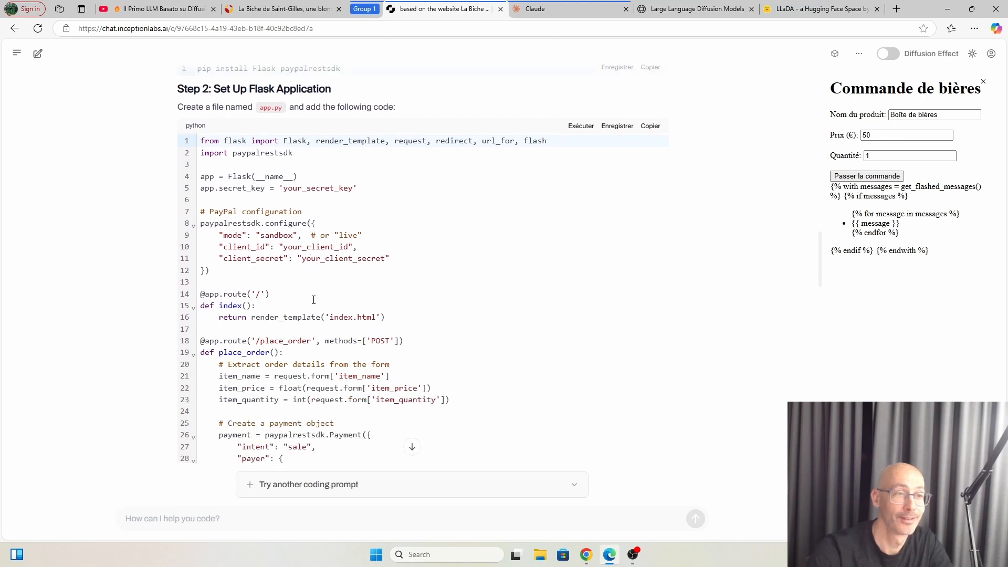
scroll("down", 3)
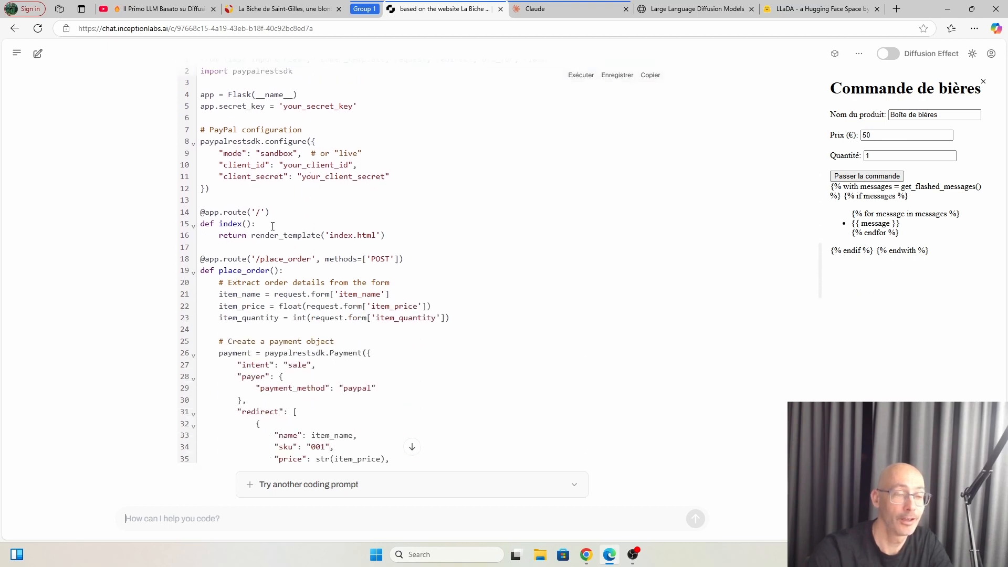
mouse_move(395, 271)
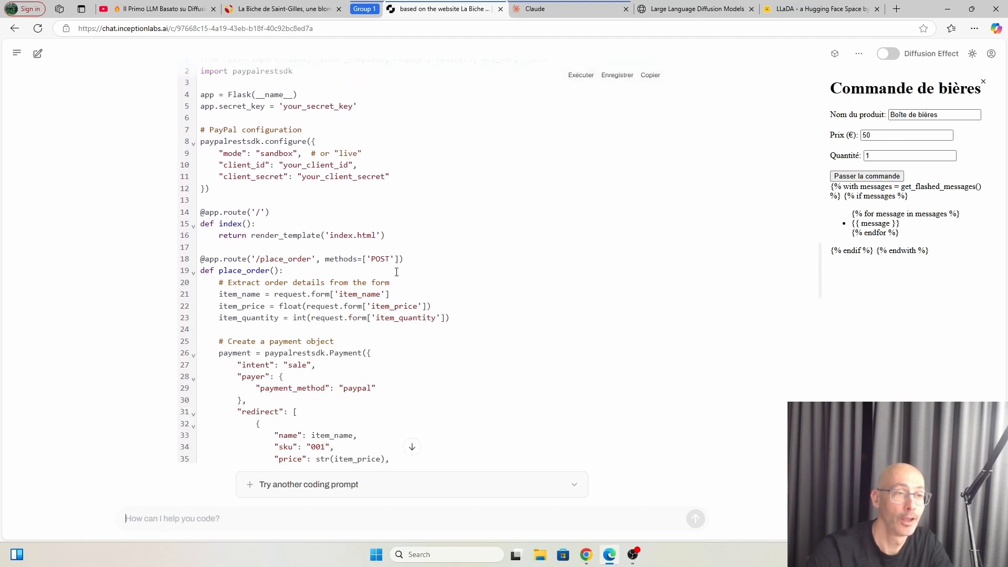
scroll("down", 3)
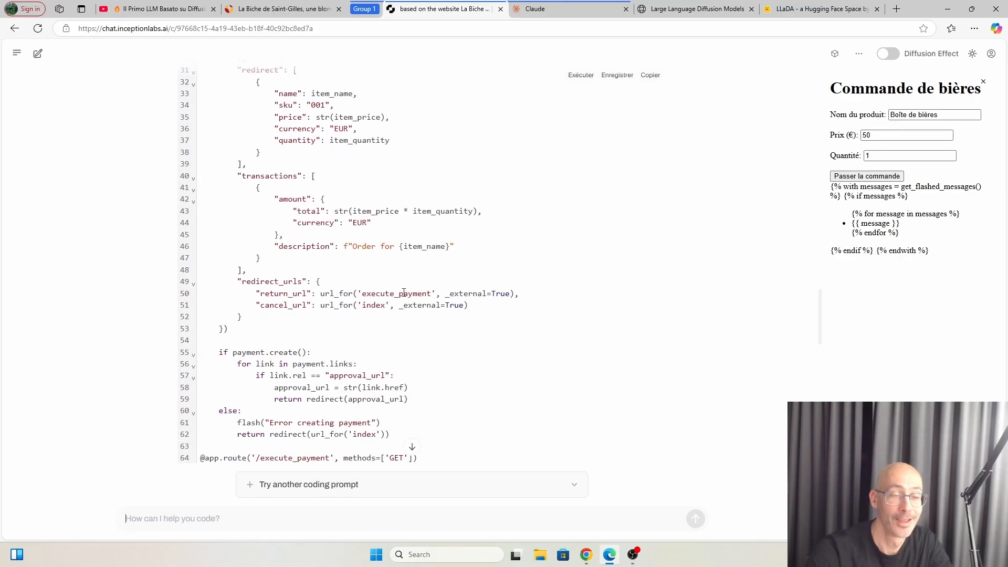
left_click(570, 8)
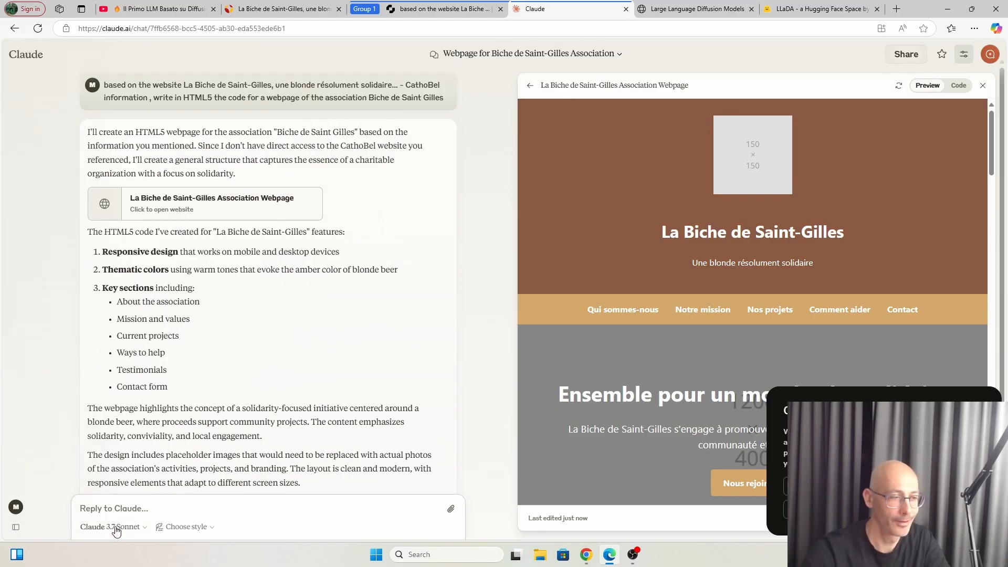
- Enter the Python PayPal backend request in Claude's reply box and scroll the webpage preview
type("Write the backend code inPython to enter orders through the website and pay using paypal: one box of beers 50 Euros")
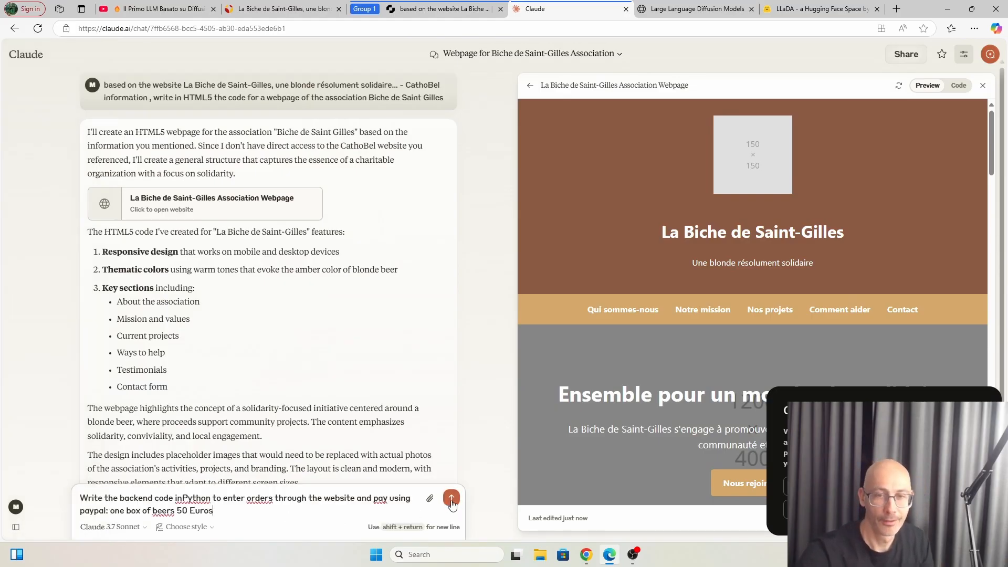
scroll("down", 3)
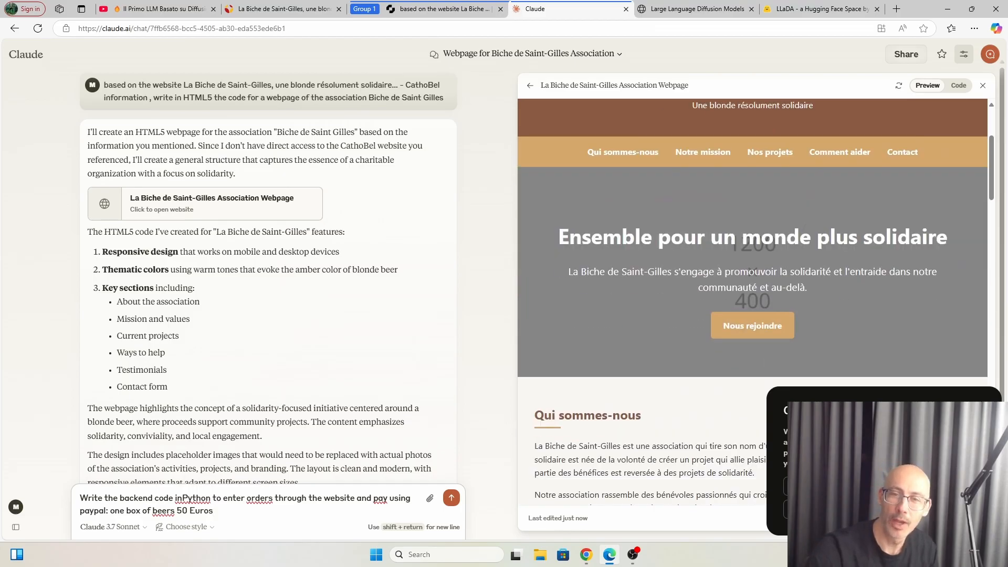
scroll("down", 3)
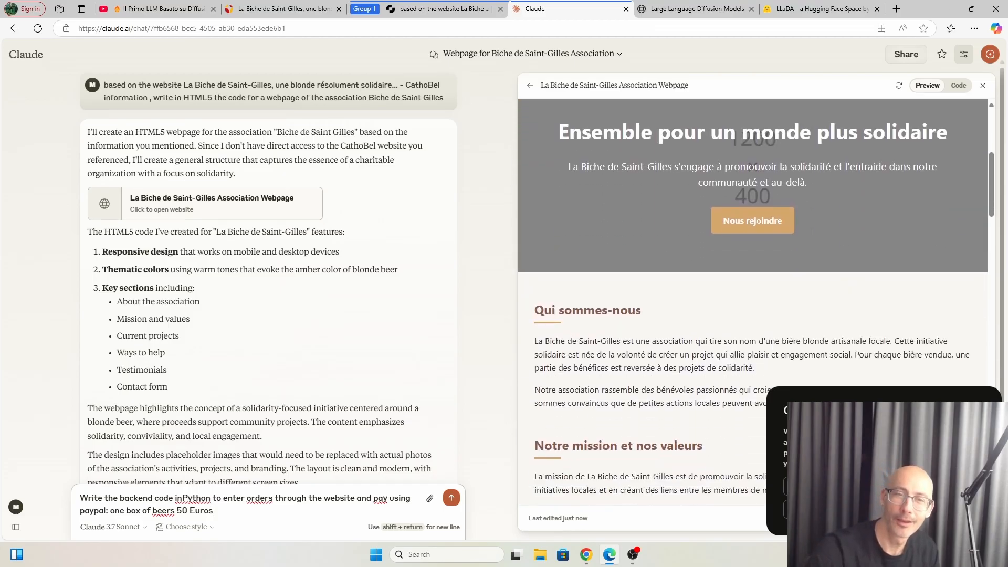
scroll("down", 3)
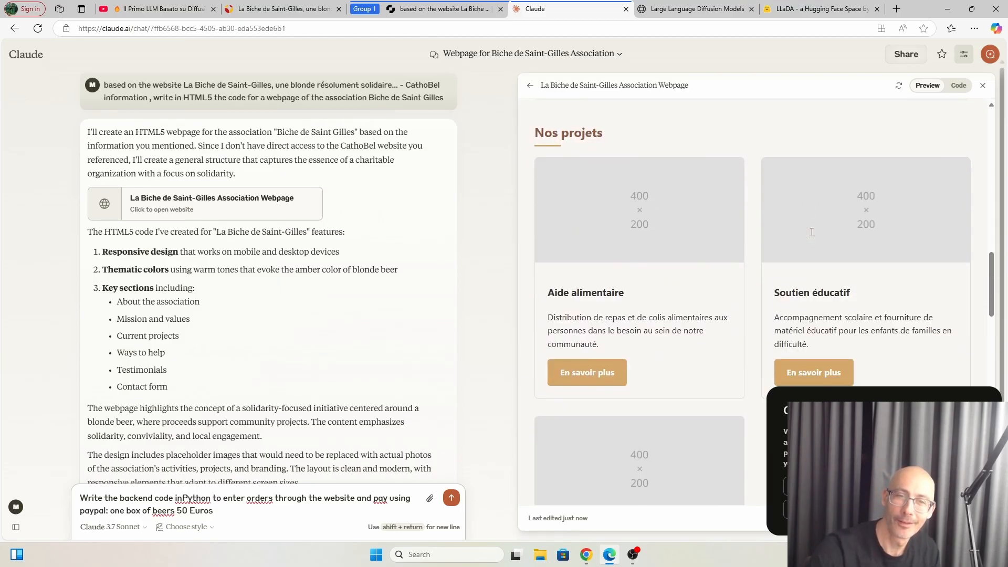
scroll("down", 3)
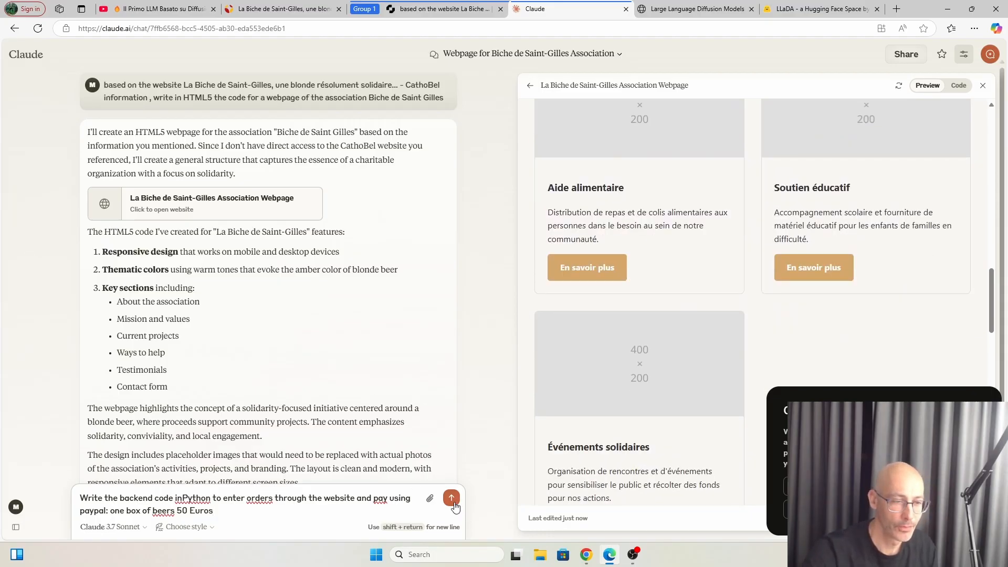
- Send the backend request to Claude and scroll through the streaming Flask order code
left_click(452, 497)
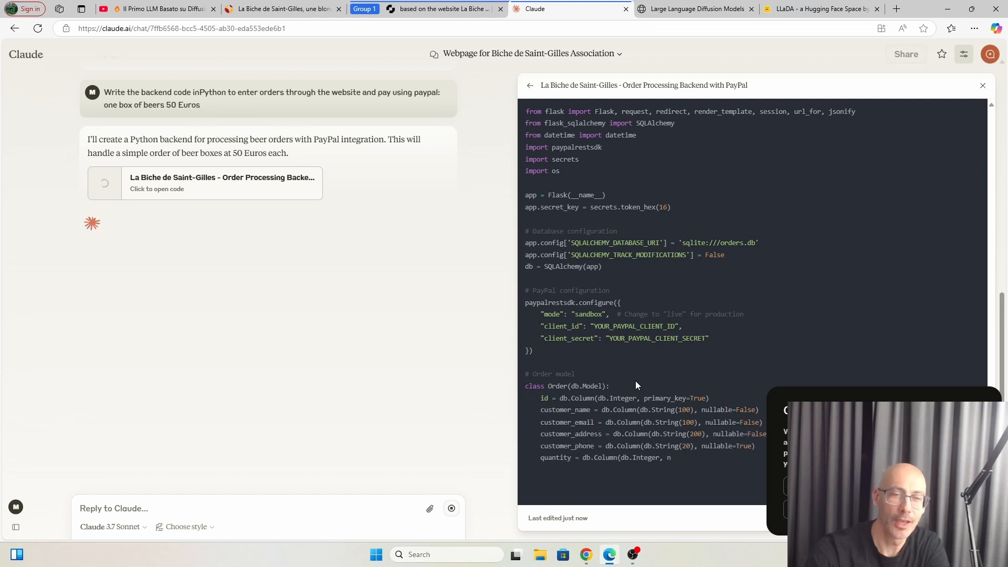
scroll("down", 3)
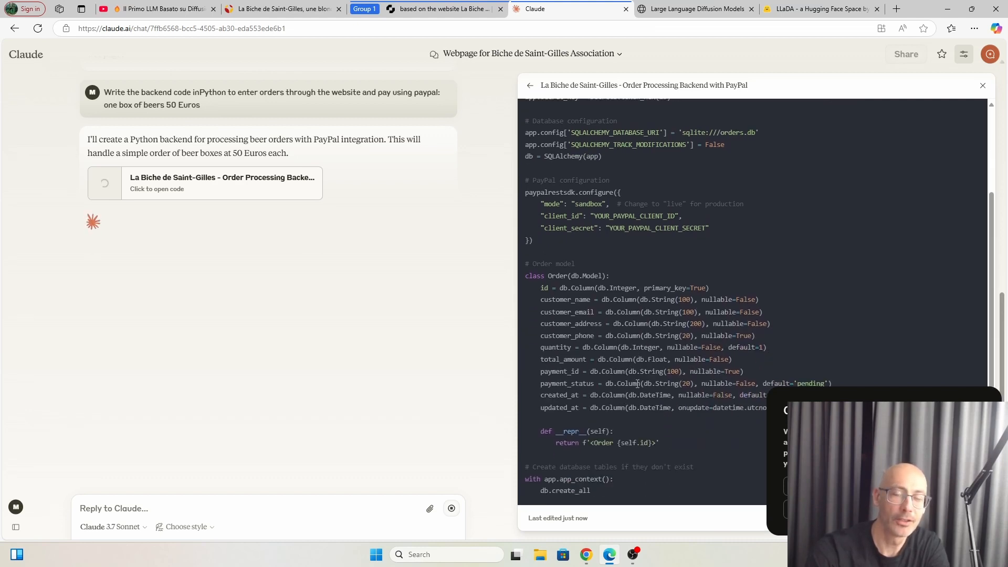
scroll("down", 3)
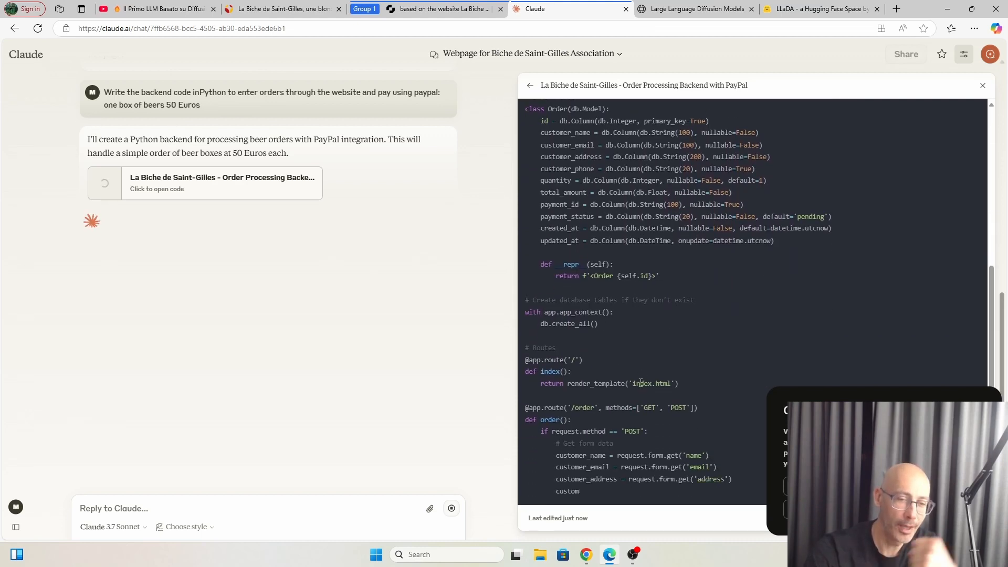
scroll("down", 3)
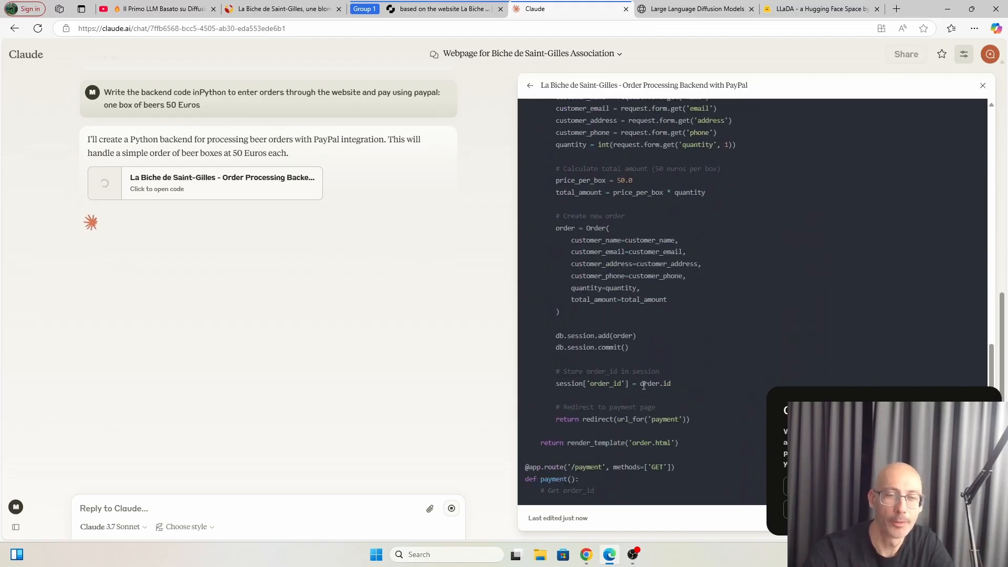
scroll("down", 3)
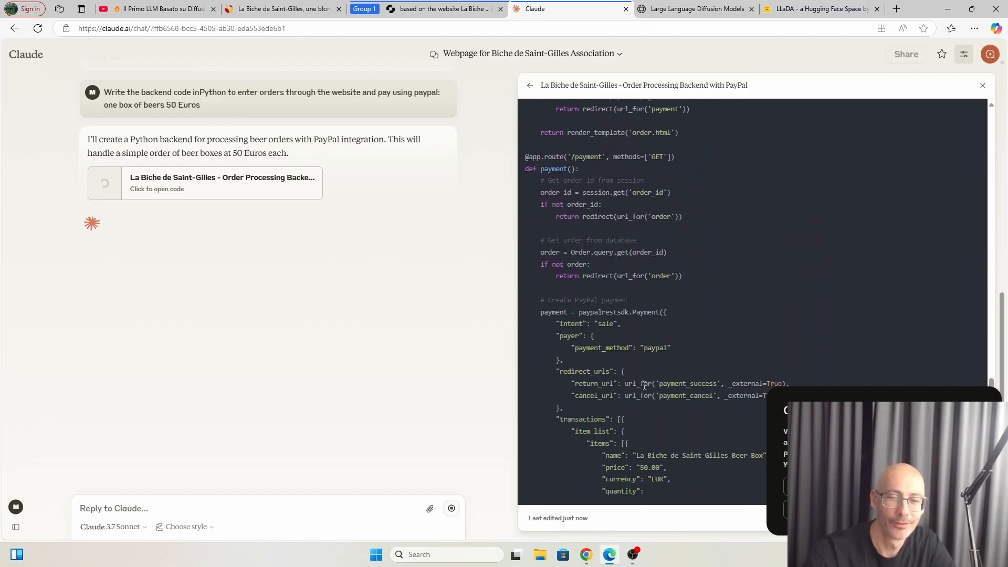
scroll("down", 3)
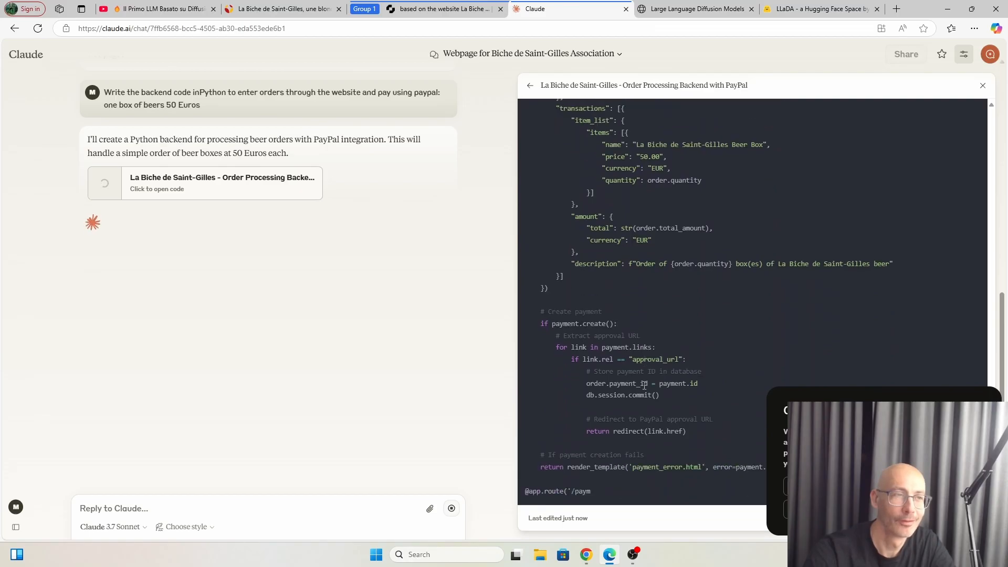
scroll("down", 3)
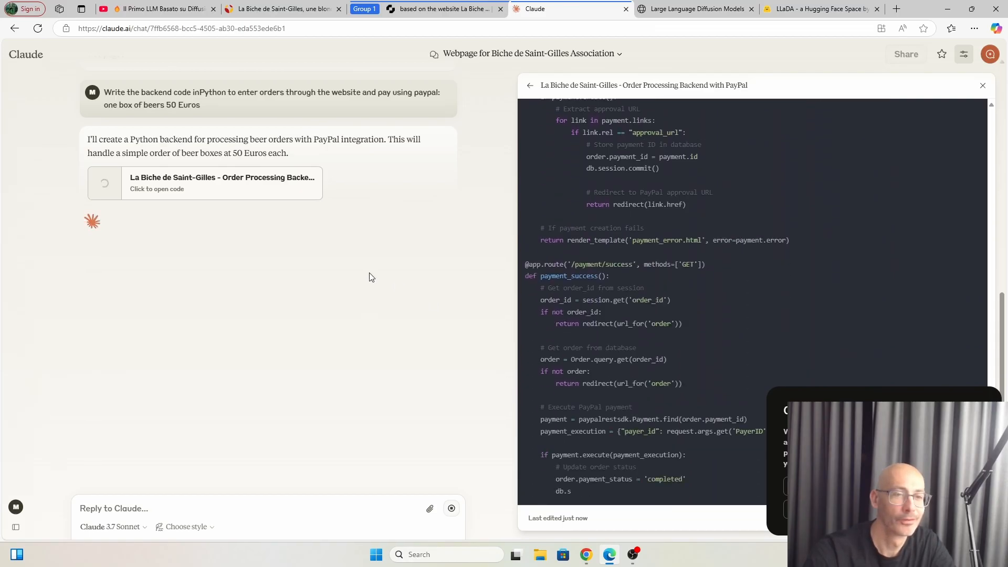
scroll("down", 3)
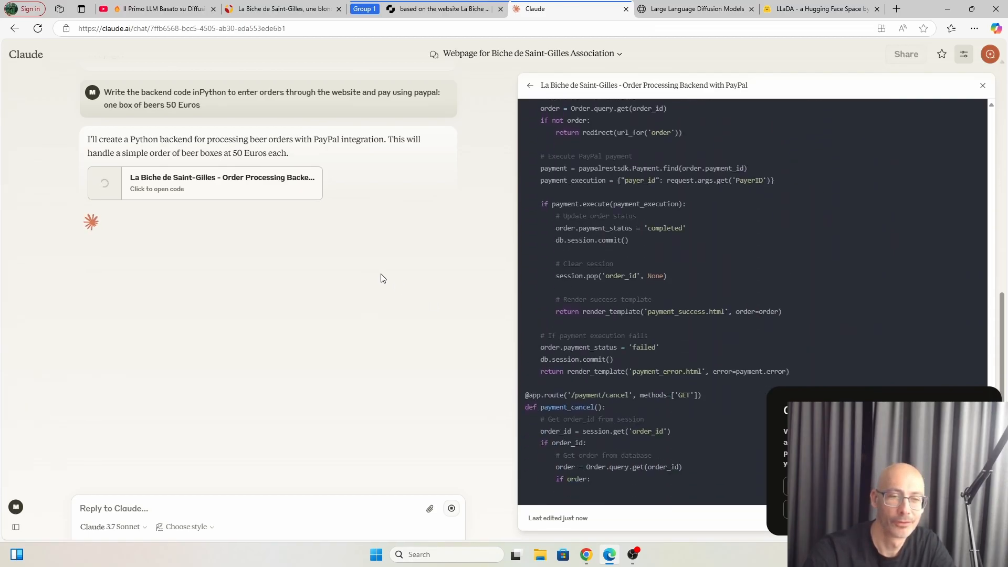
scroll("down", 3)
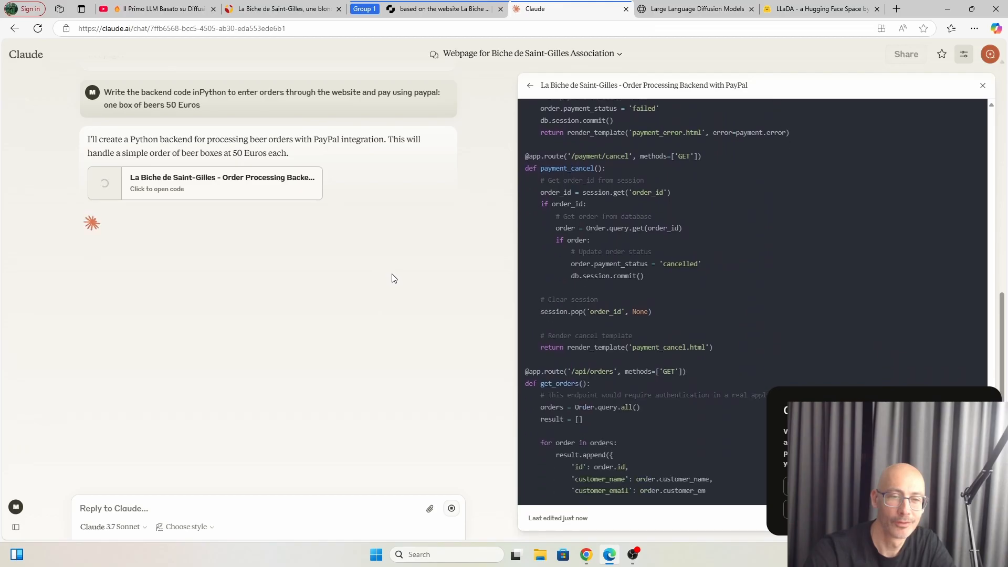
scroll("down", 3)
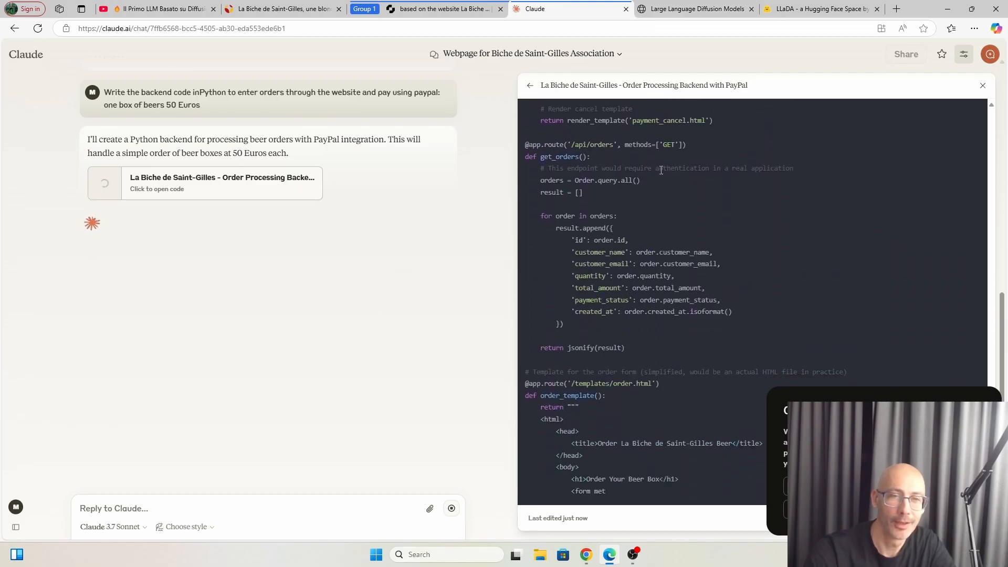
scroll("down", 3)
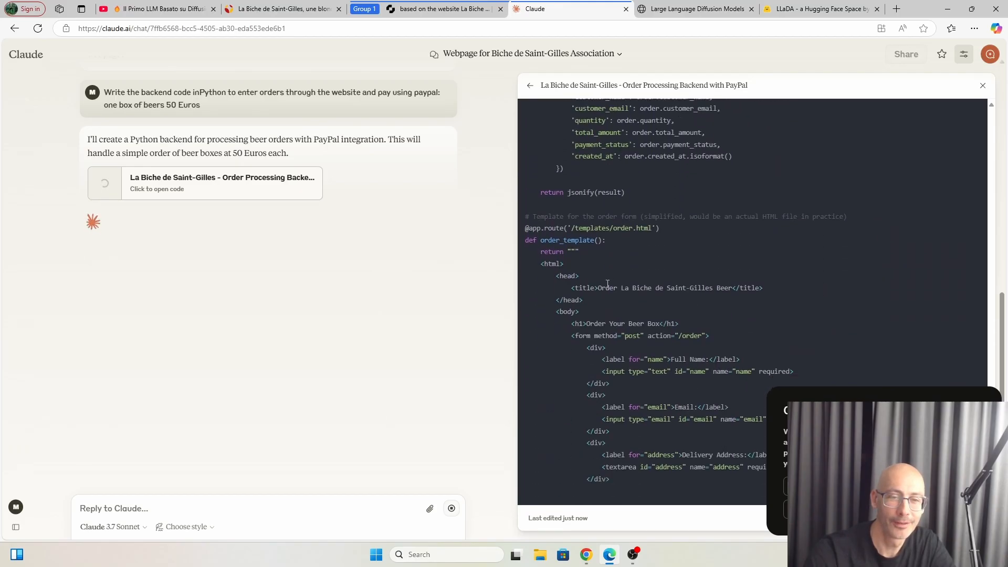
scroll("down", 3)
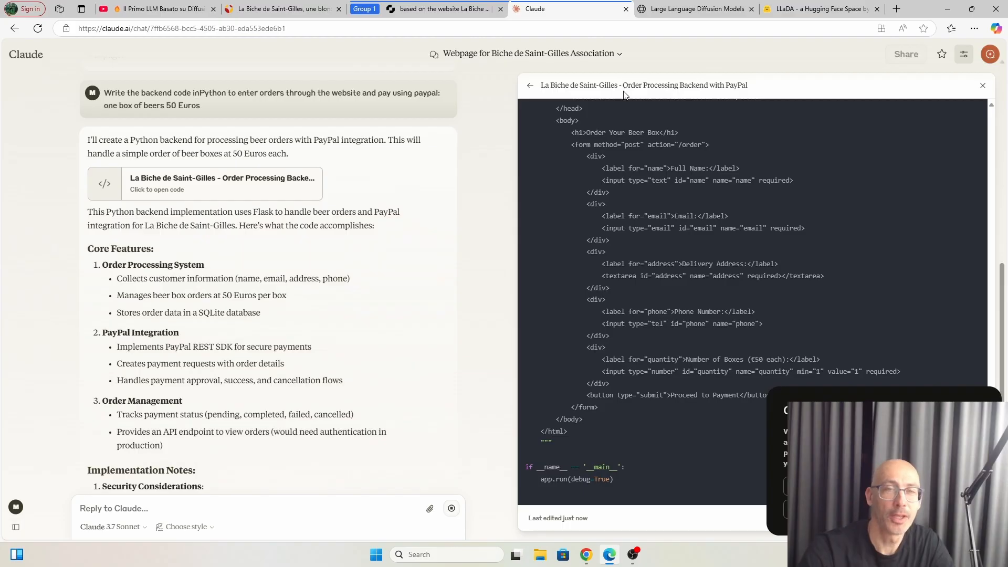
mouse_move(578, 122)
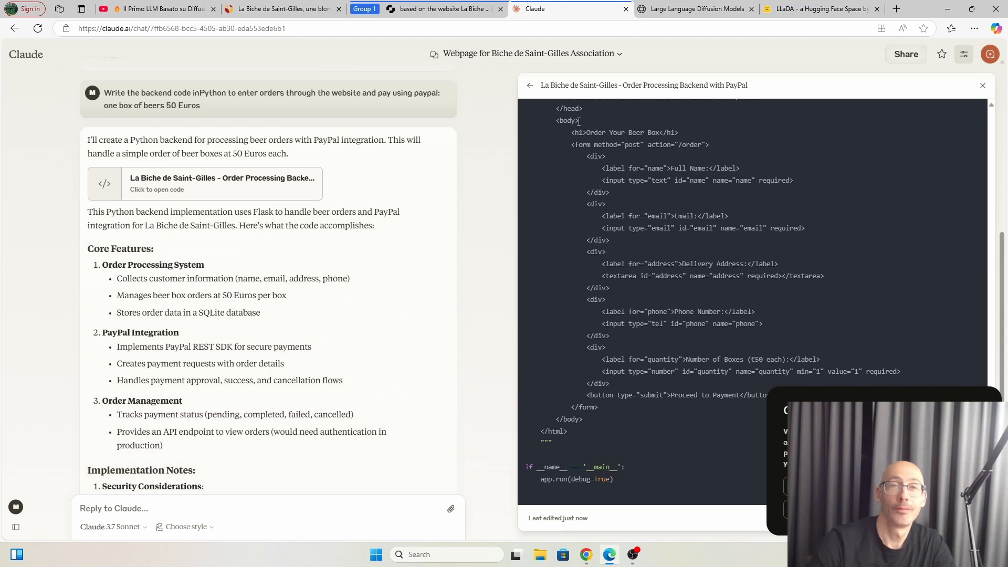
- Switch to the Large Language Diffusion Models (LLaDA) project page
left_click(694, 9)
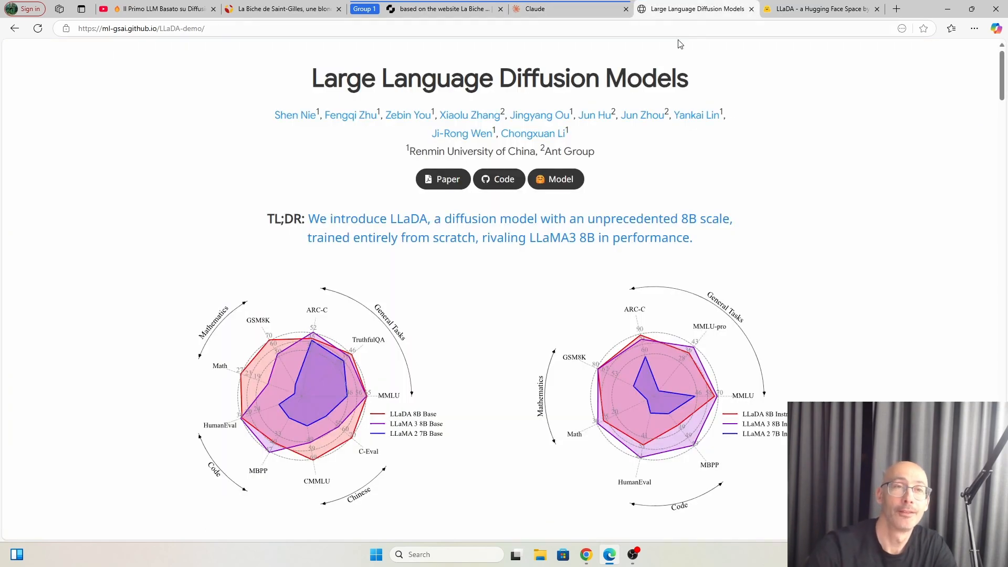
mouse_move(452, 162)
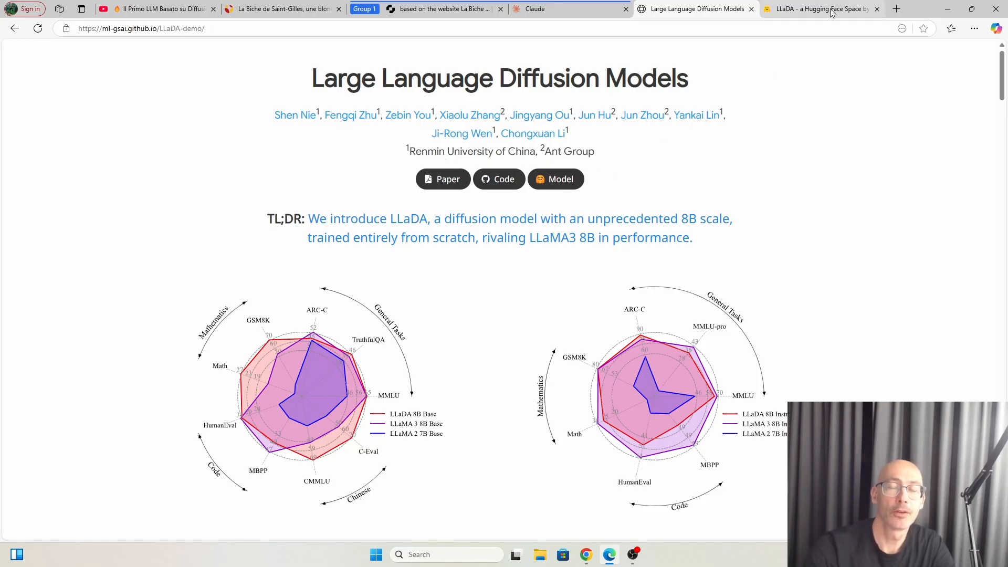
- Switch to the LLaDA Hugging Face Space showing its Docker run-locally instructions
left_click(820, 8)
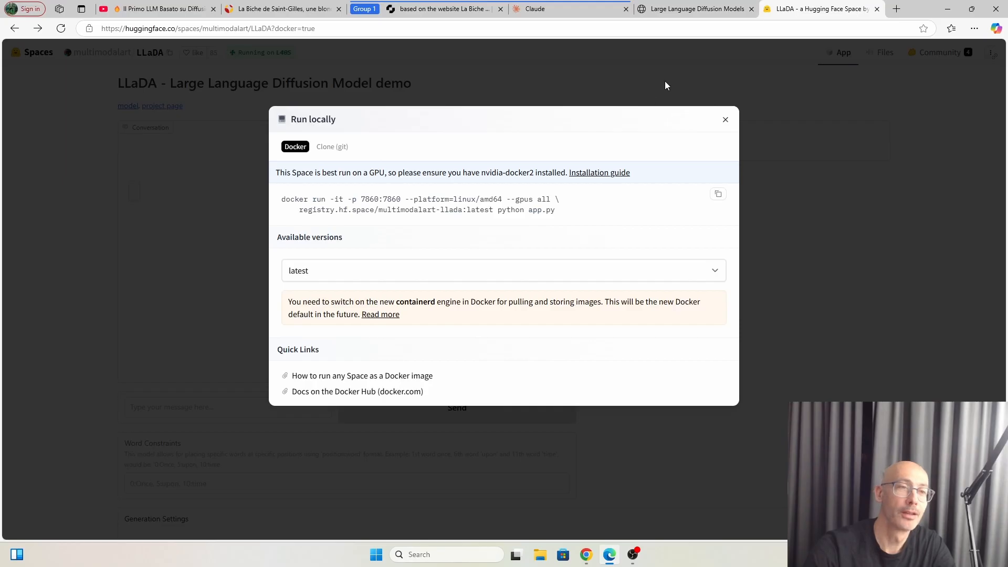
mouse_move(388, 171)
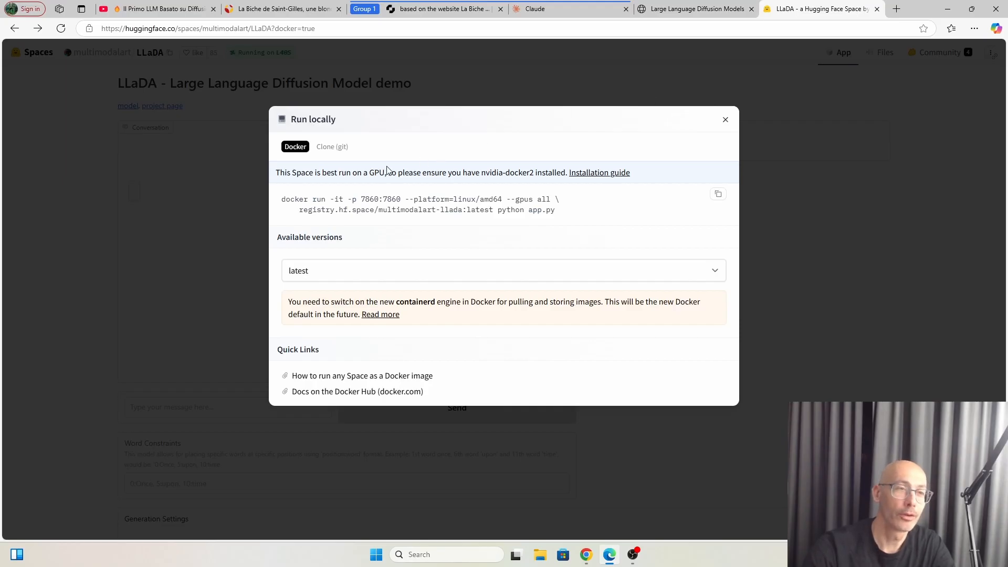
mouse_move(379, 170)
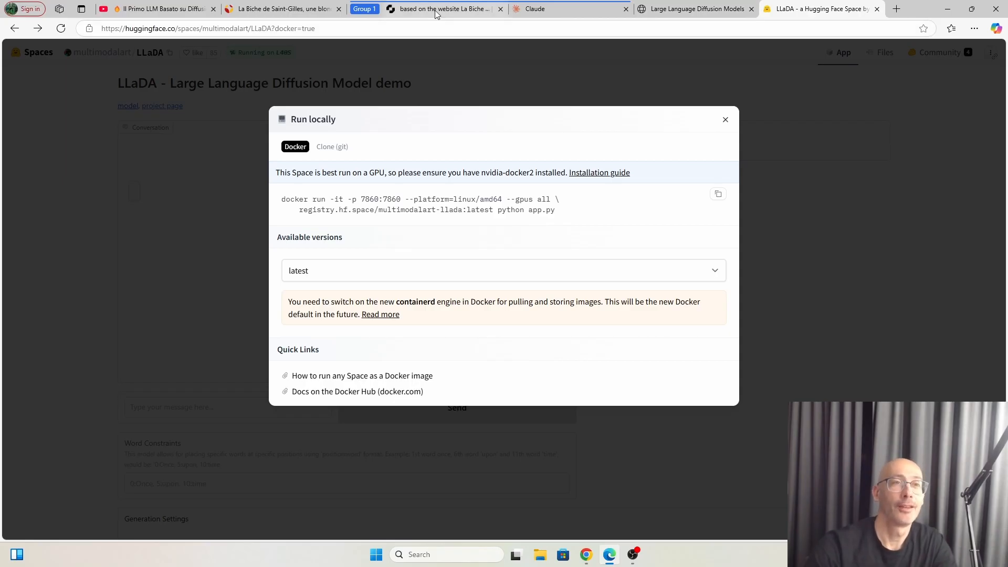
- Return to the Mercury Coder conversation with the Flask PayPal backend code
left_click(440, 8)
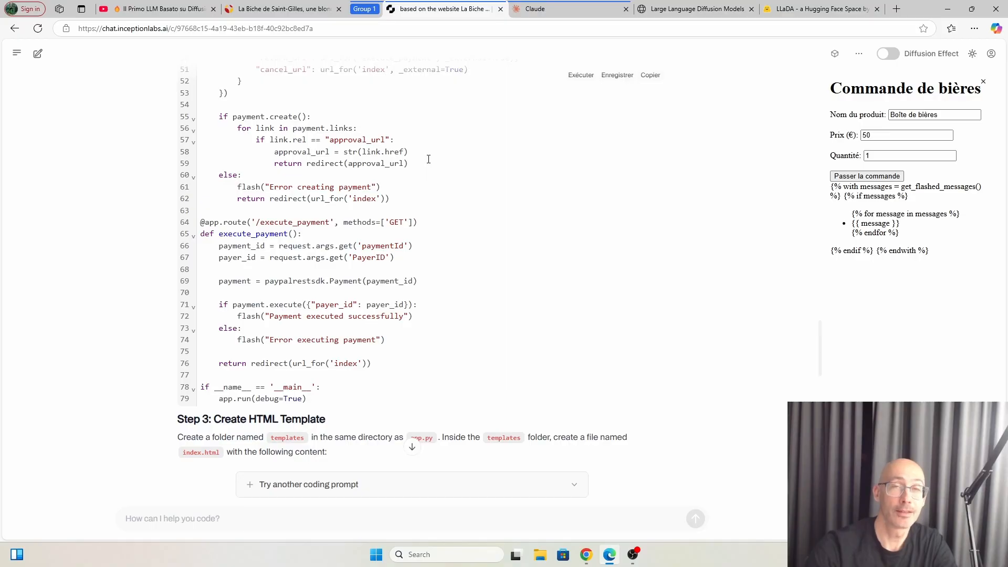